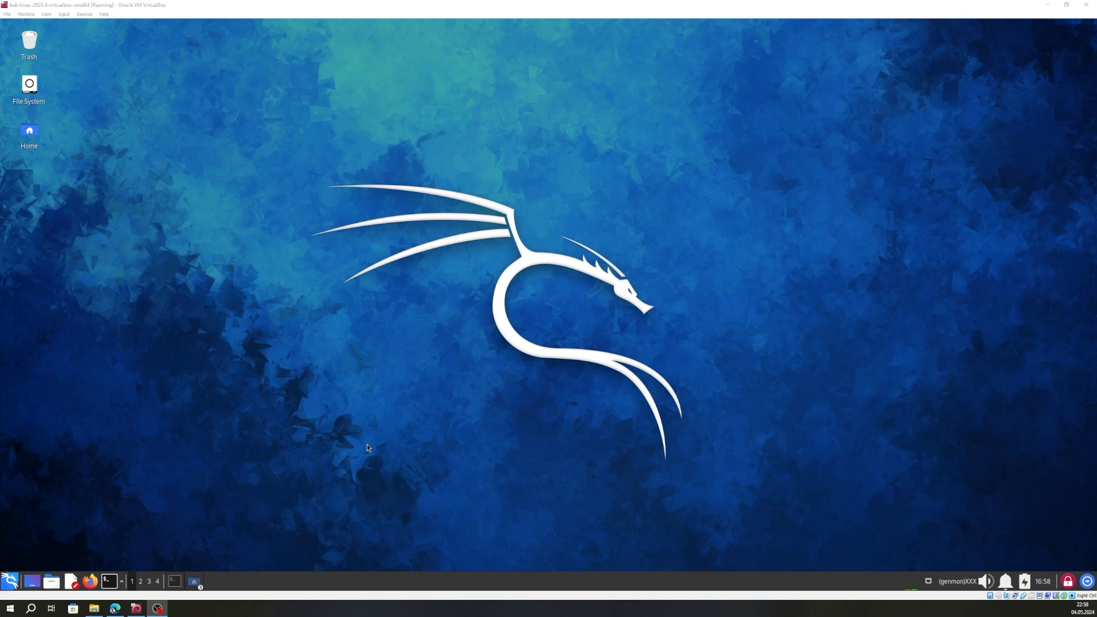
mouse_move(220, 390)
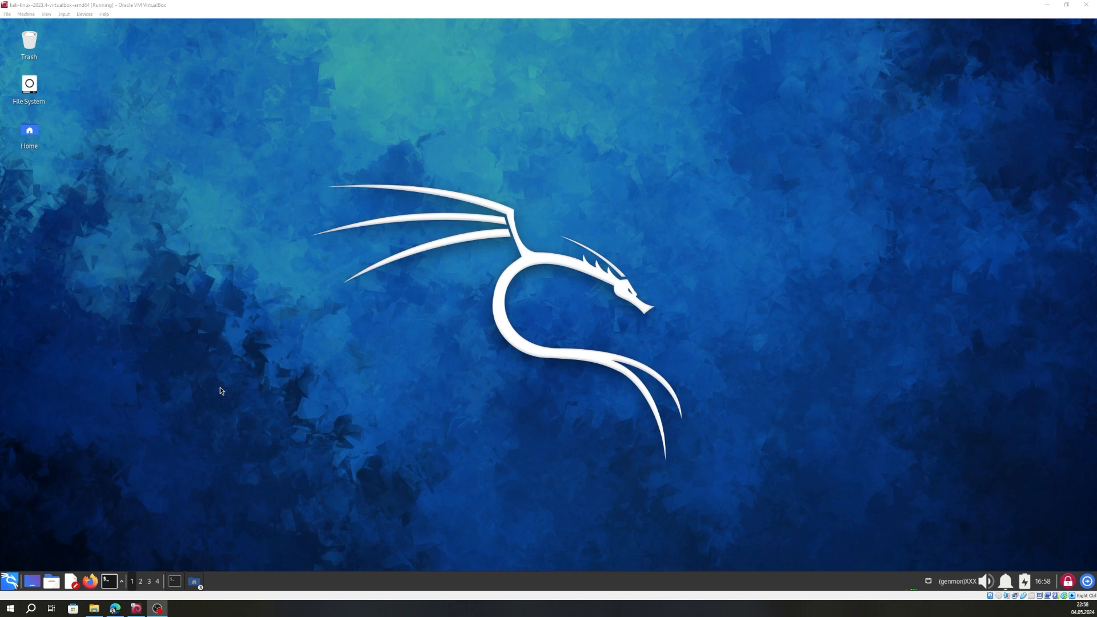
mouse_move(612, 306)
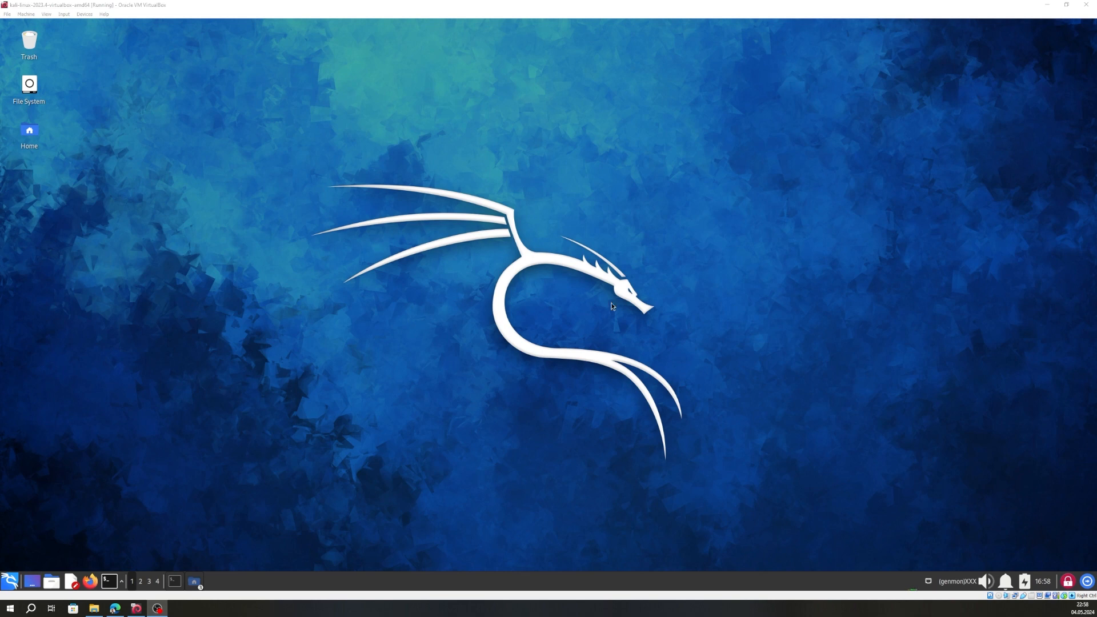
mouse_move(294, 301)
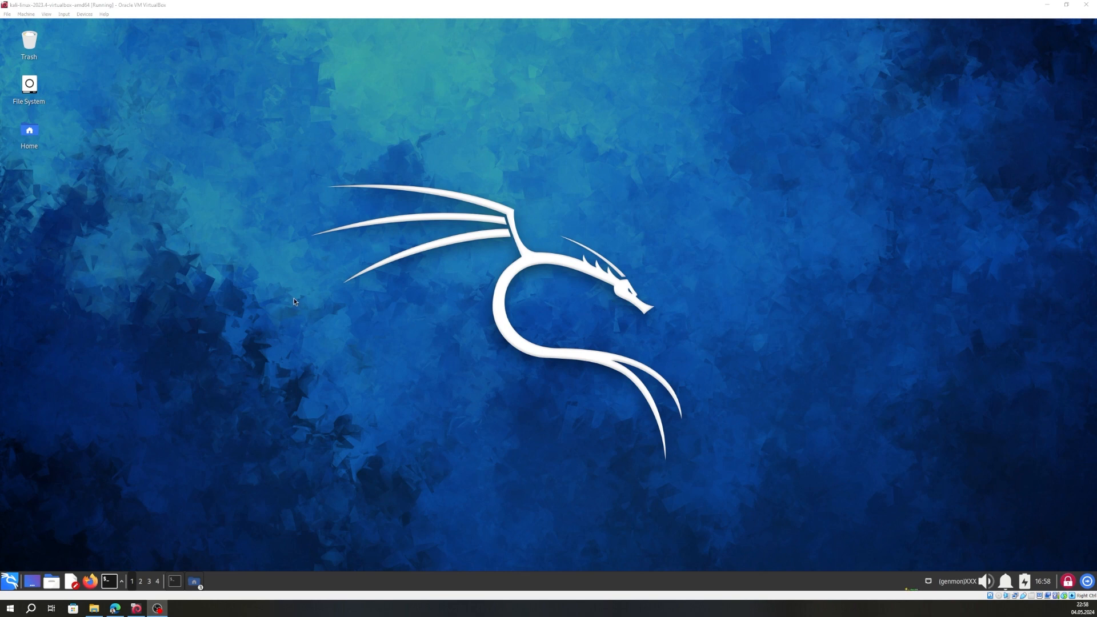
mouse_move(100, 308)
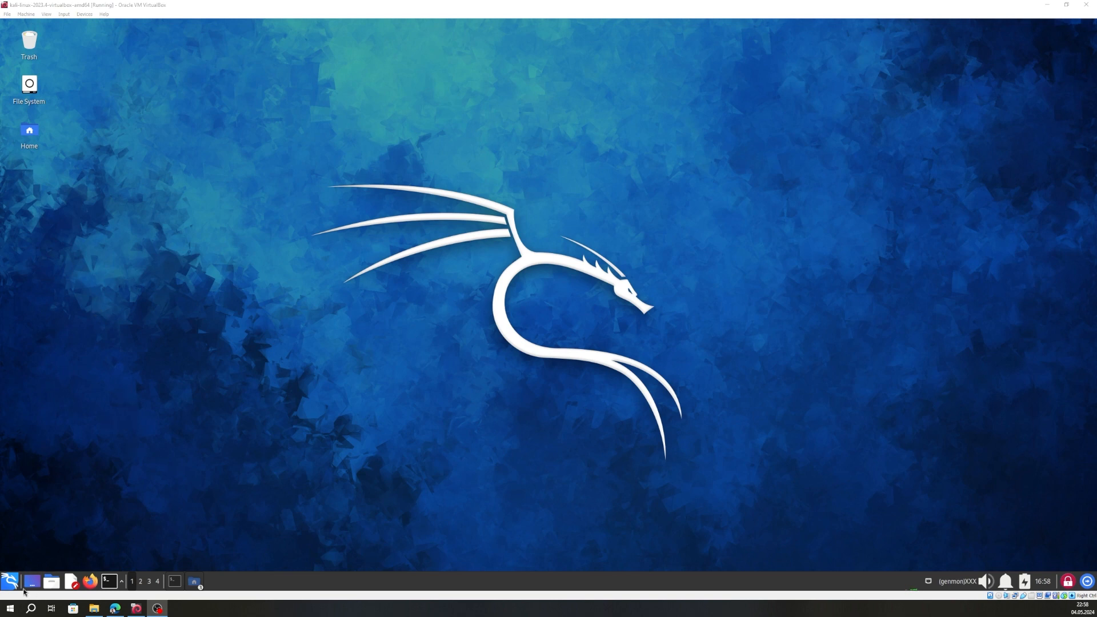
Open the Kali applications menu and search 'ap' to find Appearance
left_click(9, 580)
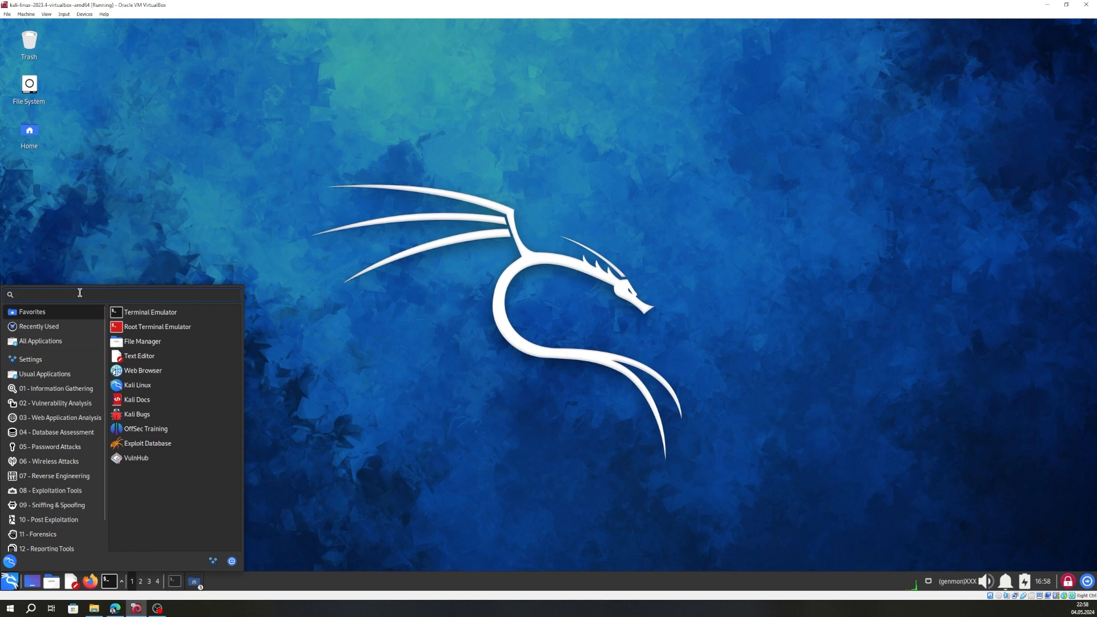
type("apper")
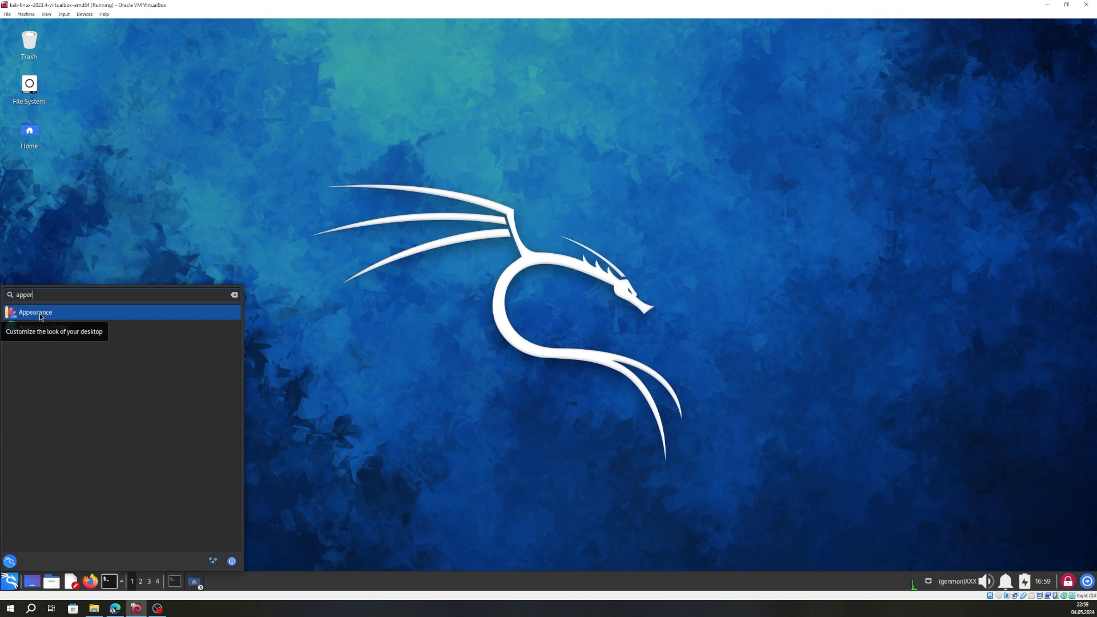
Launch the Appearance settings and enlarge its window to show more styles
left_click(36, 312)
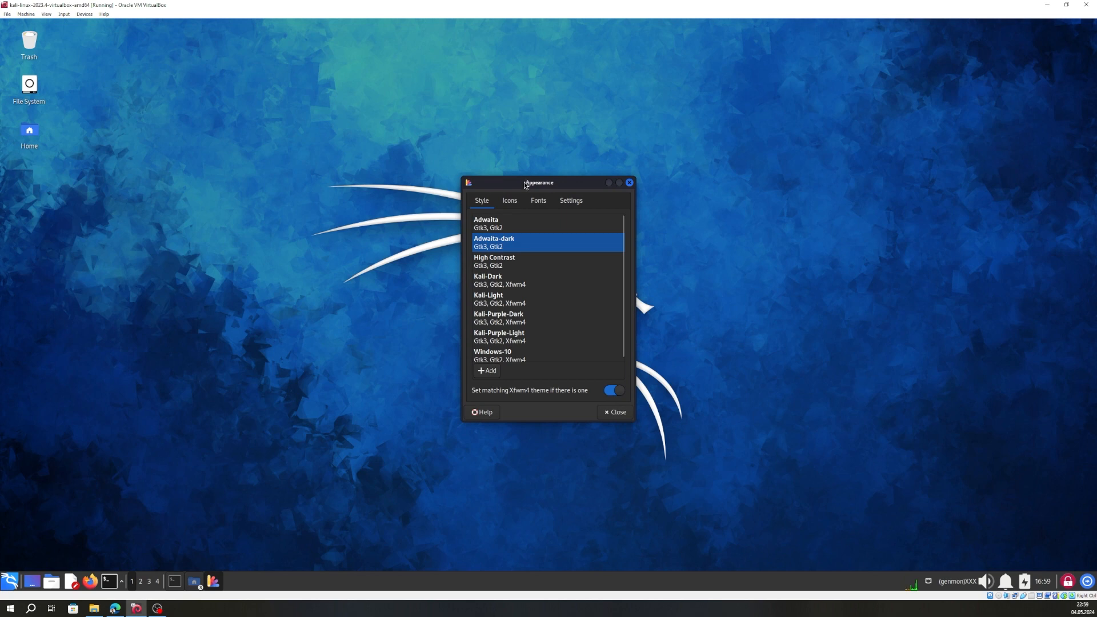
left_click_drag(539, 183, 475, 165)
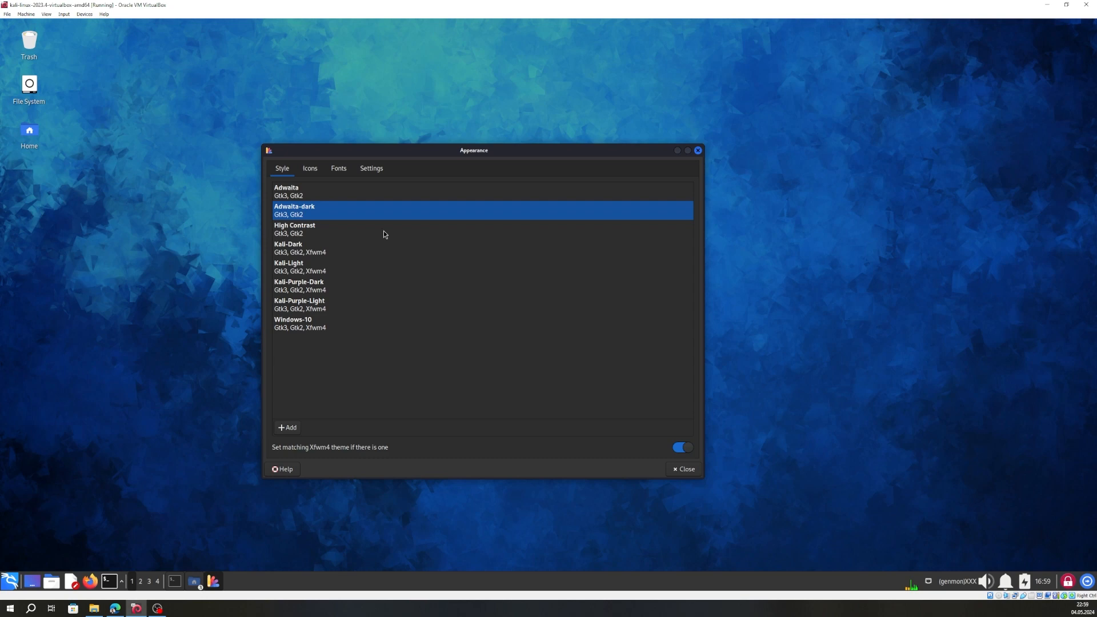
mouse_move(345, 236)
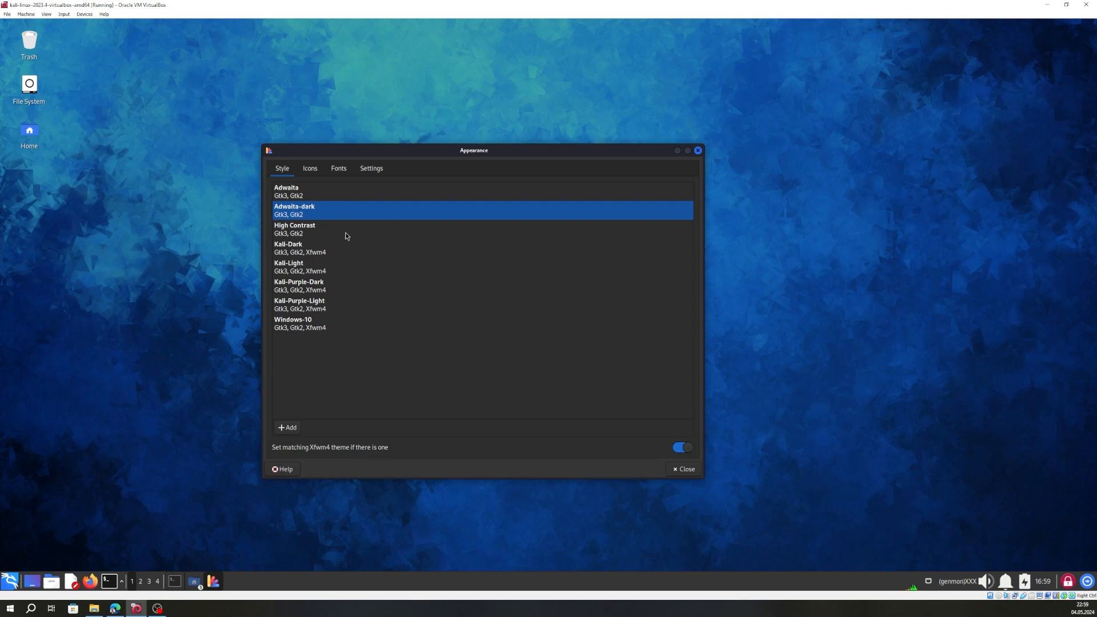
mouse_move(290, 219)
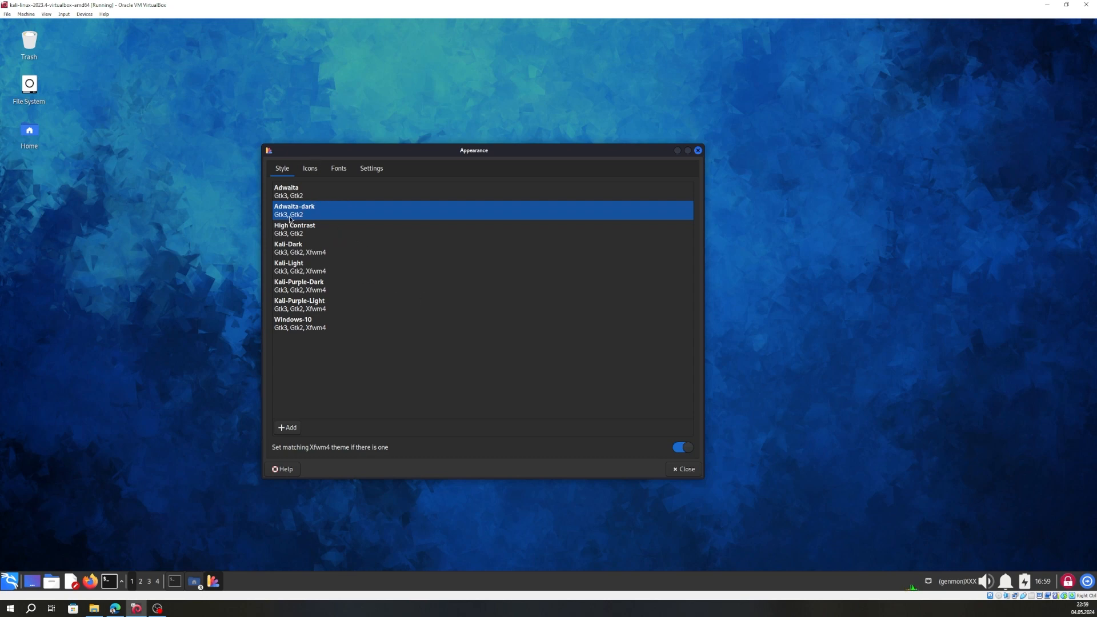
mouse_move(329, 218)
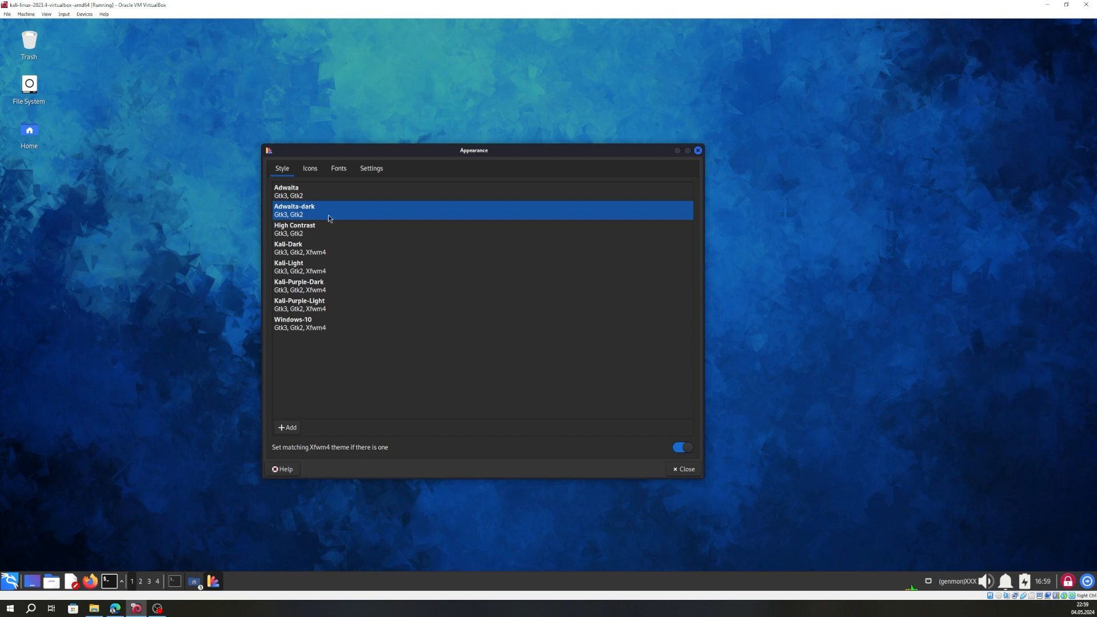
mouse_move(349, 308)
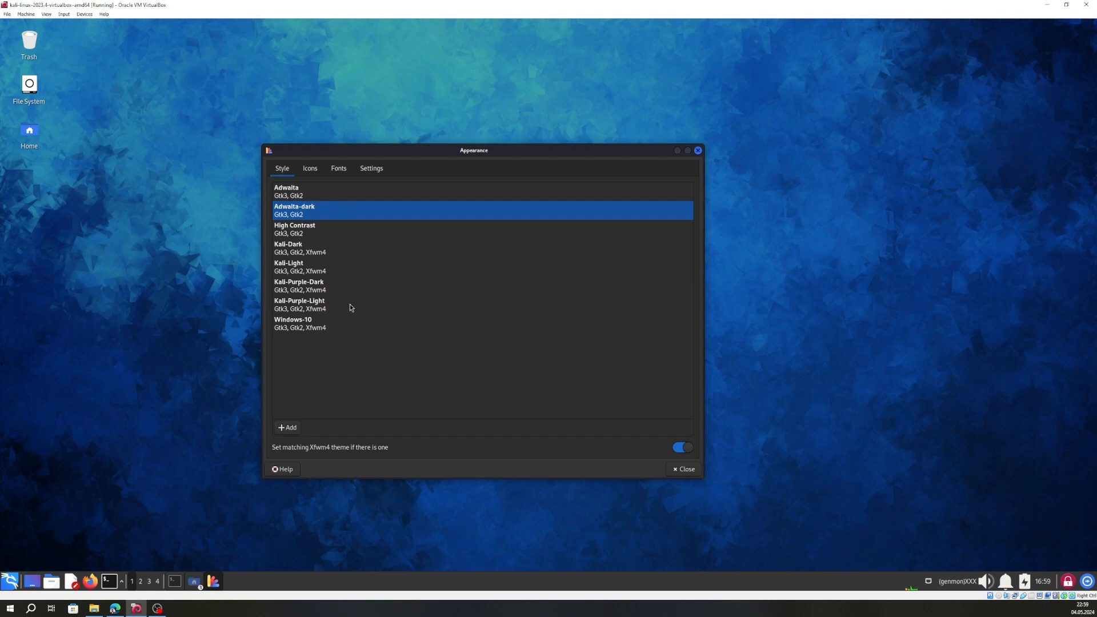
mouse_move(297, 307)
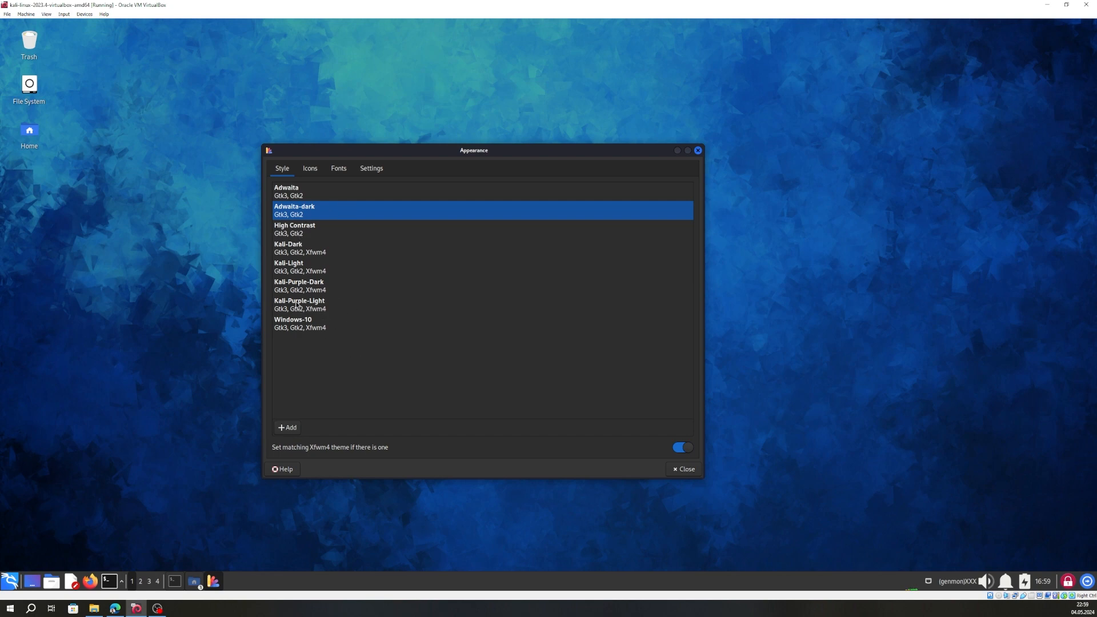
Try Kali-Purple-Light, Kali-Dark and High Contrast, return to Adwaita-dark, then view icon themes
left_click(298, 305)
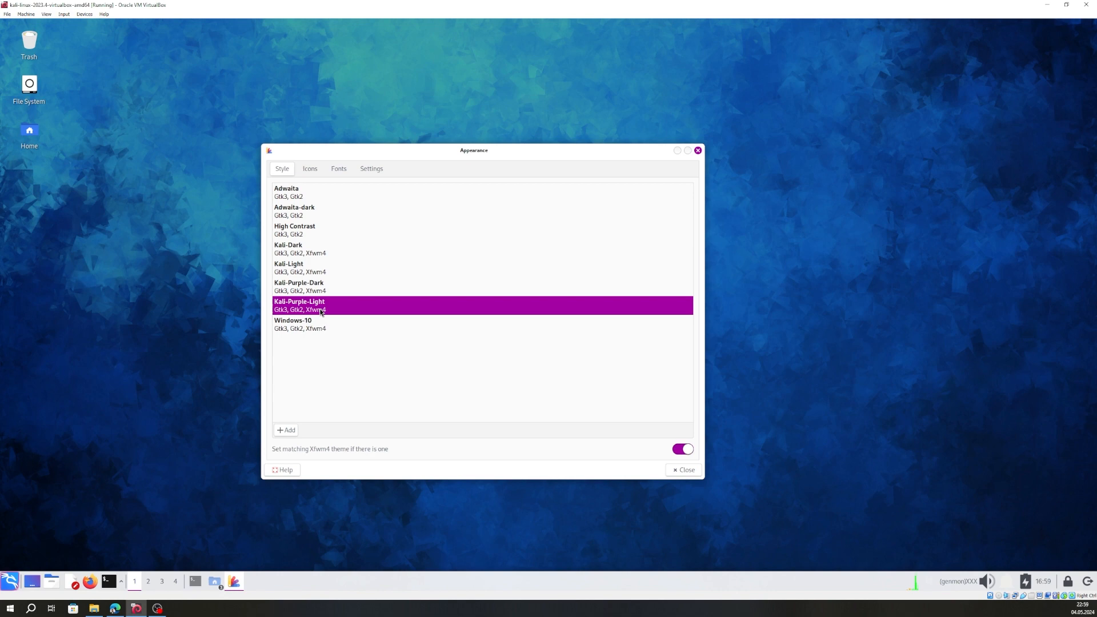
left_click(287, 247)
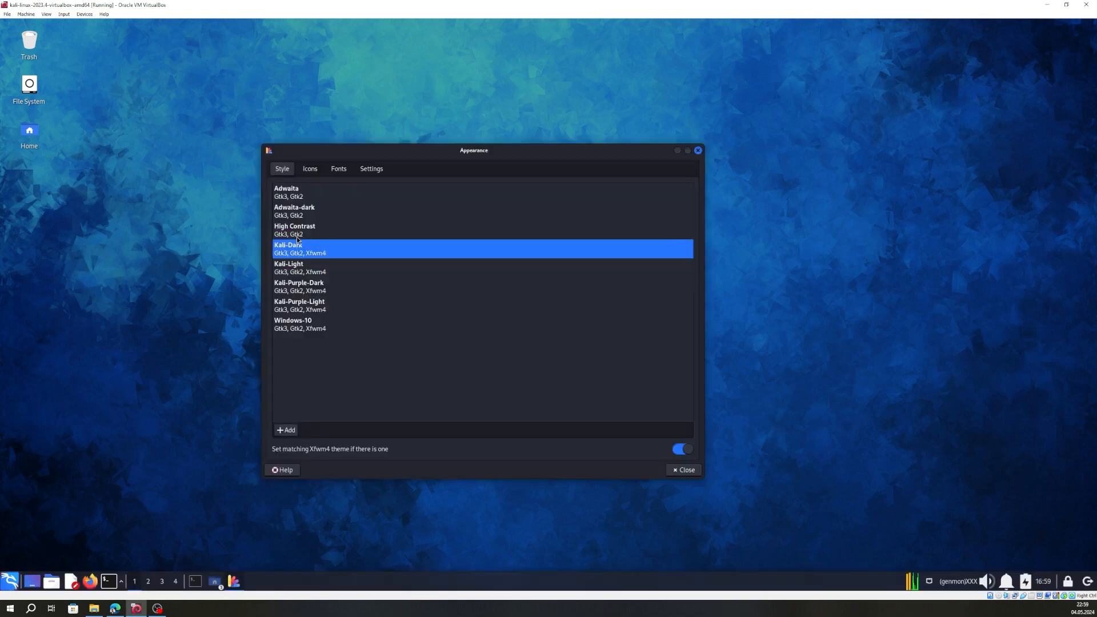
left_click(295, 228)
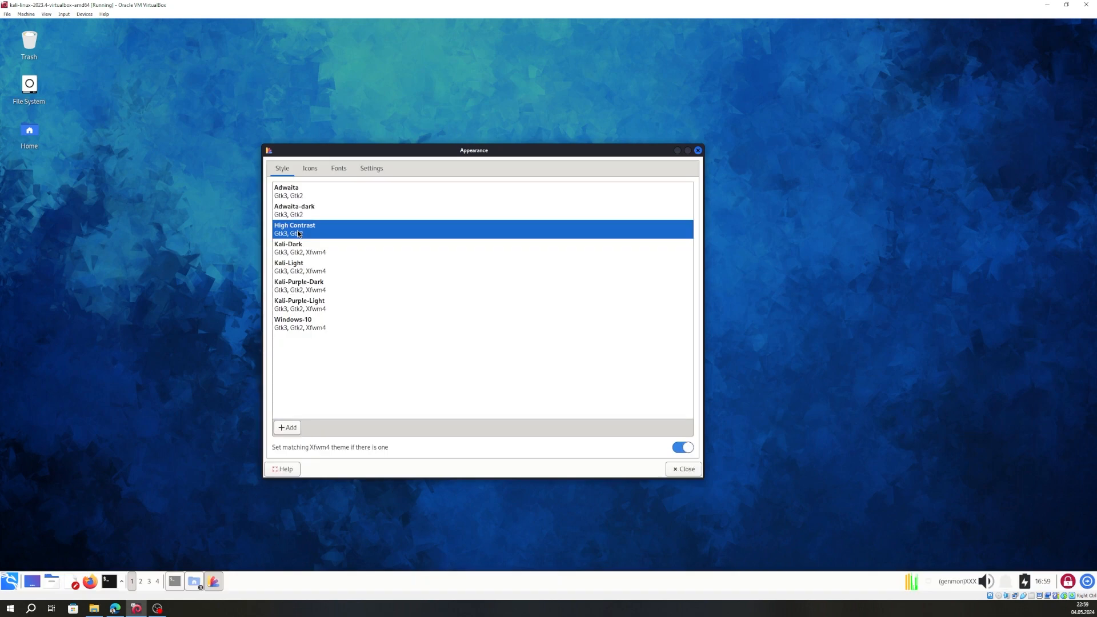
left_click(294, 210)
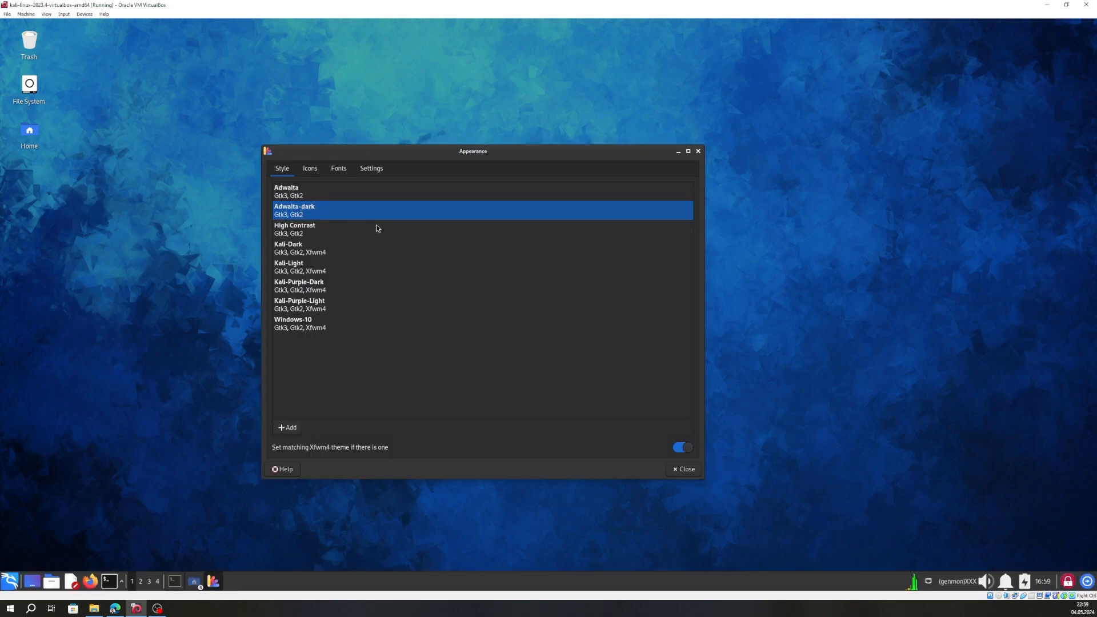
left_click(309, 168)
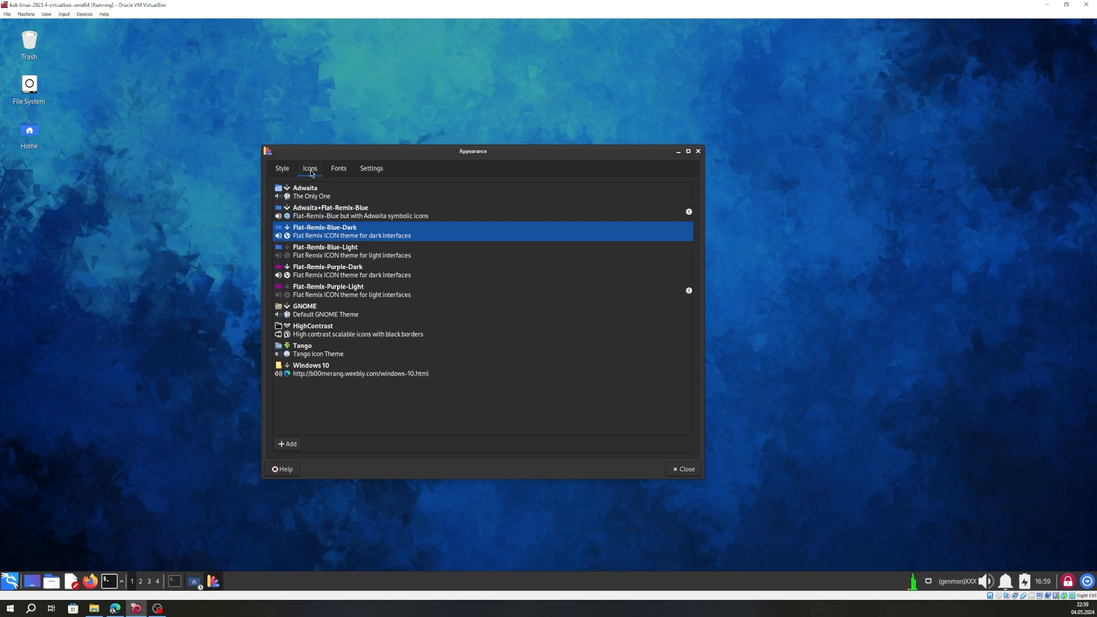
mouse_move(383, 359)
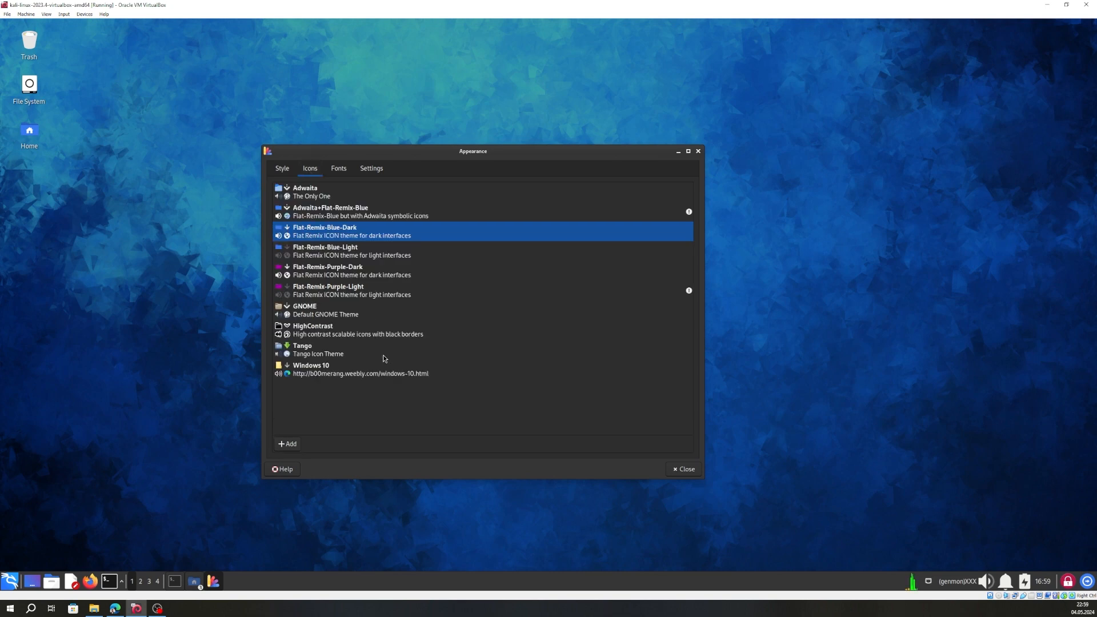
mouse_move(301, 317)
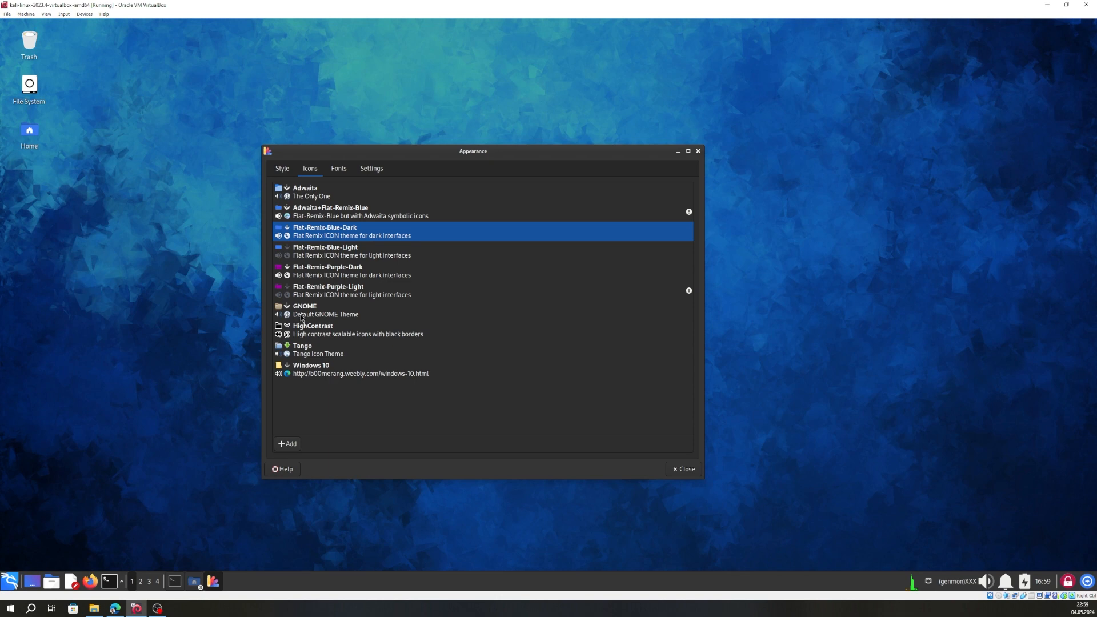
mouse_move(342, 321)
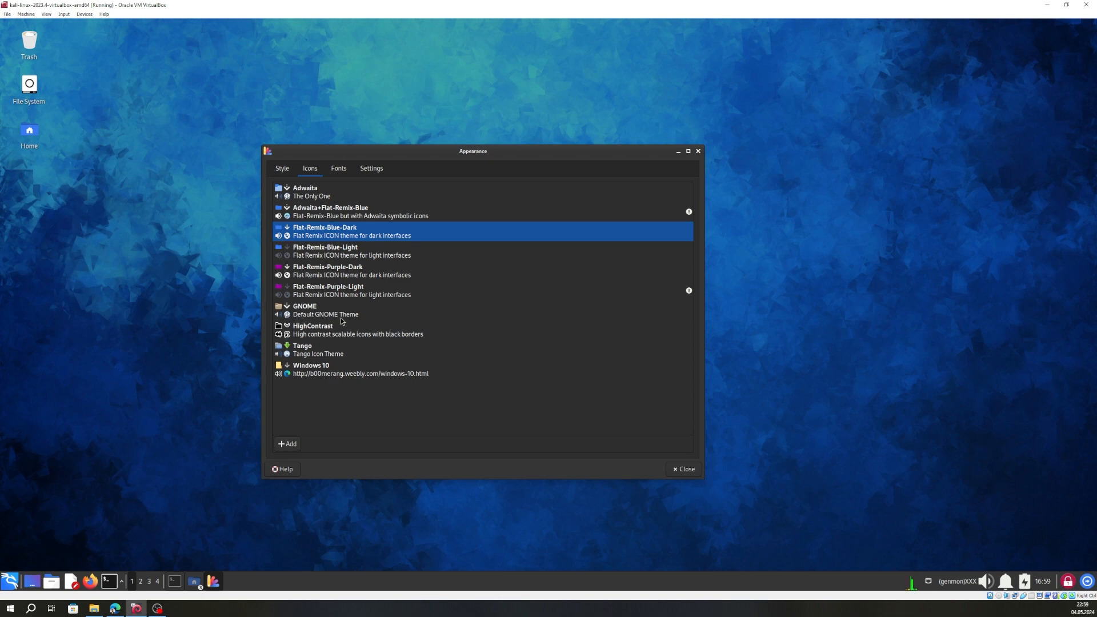
mouse_move(333, 359)
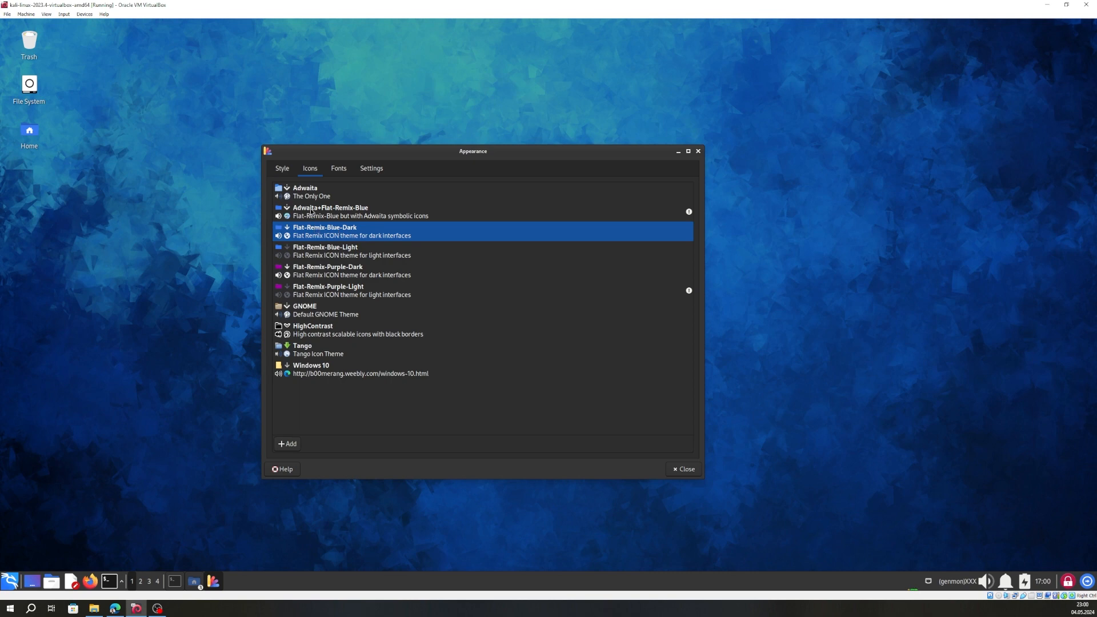
Try Adwaita, Flat-Remix-Purple-Dark and Flat-Remix-Blue-Light icons, settling on Adwaita+Flat-Remix-Blue, then view fonts
left_click(331, 212)
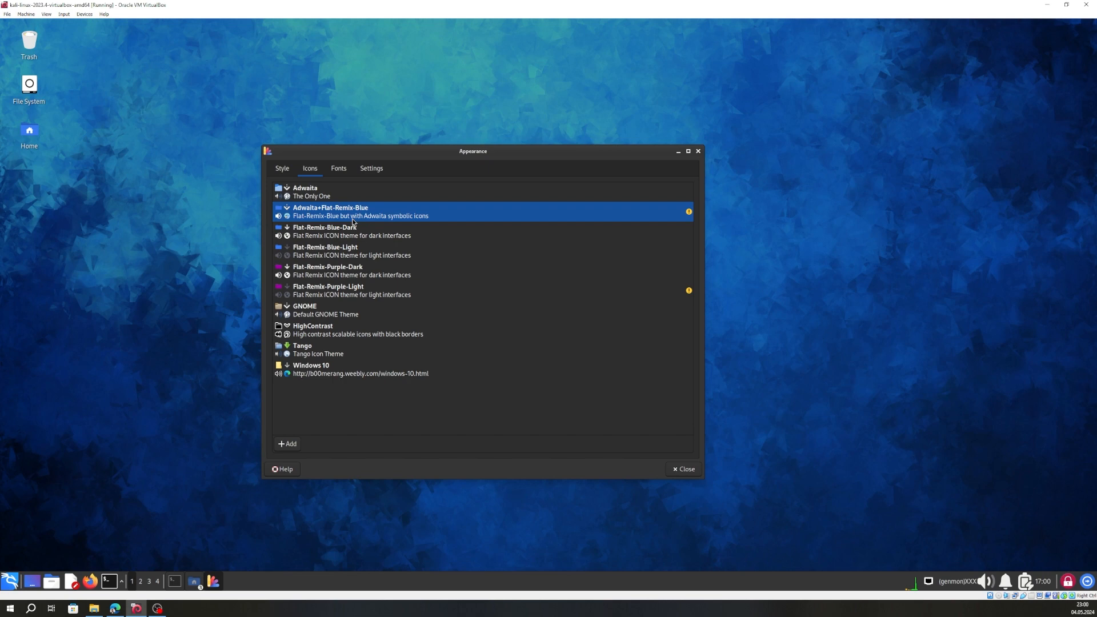
left_click(311, 192)
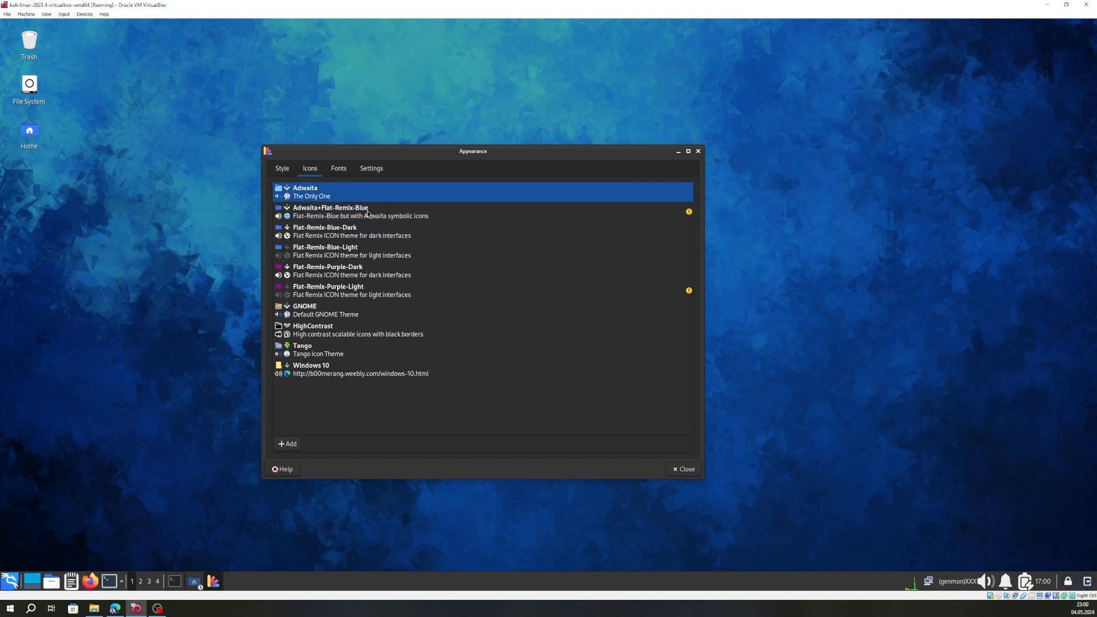
left_click(360, 212)
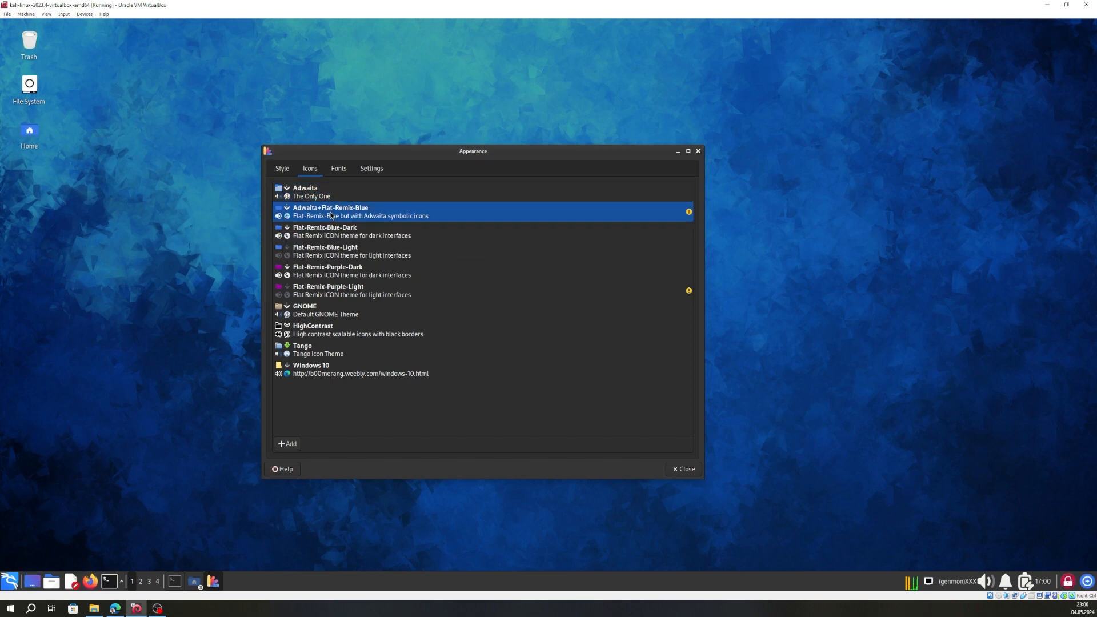
mouse_move(268, 156)
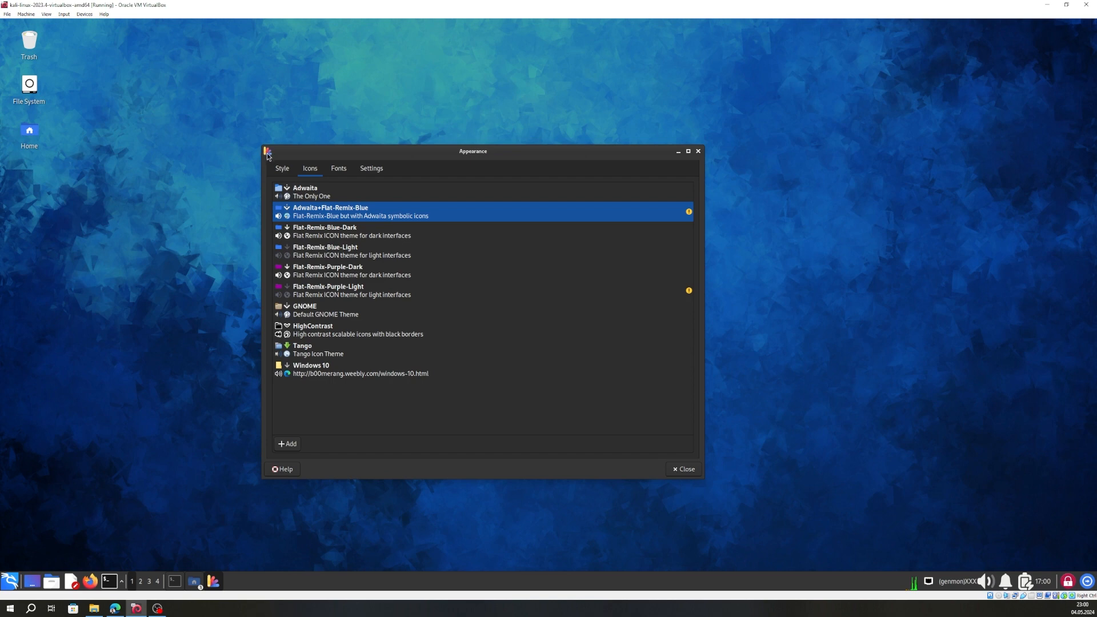
left_click(327, 271)
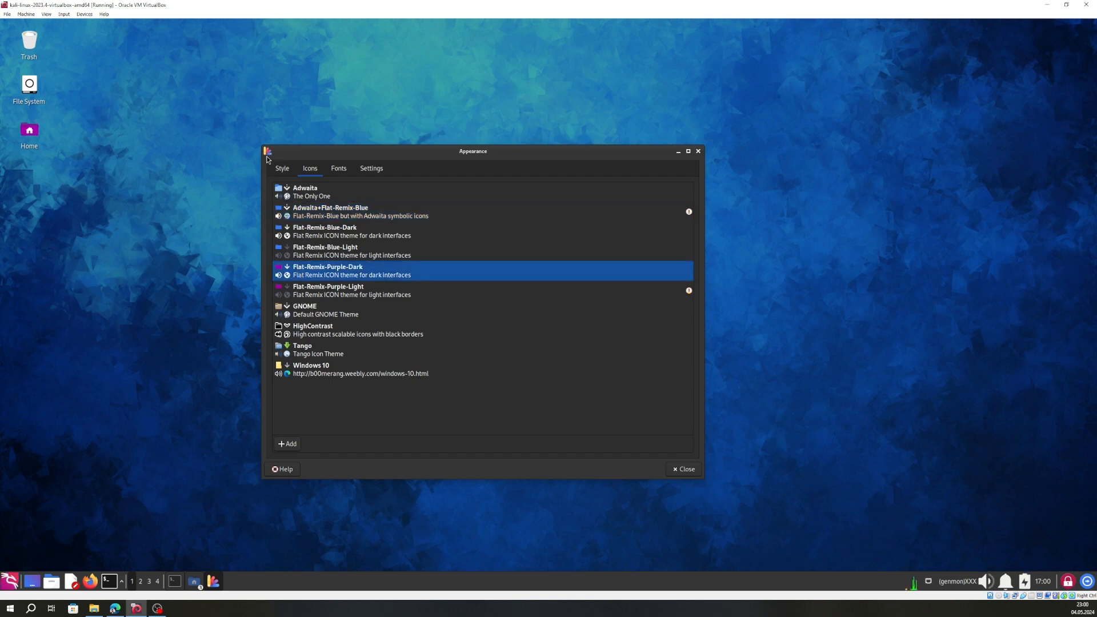
mouse_move(340, 265)
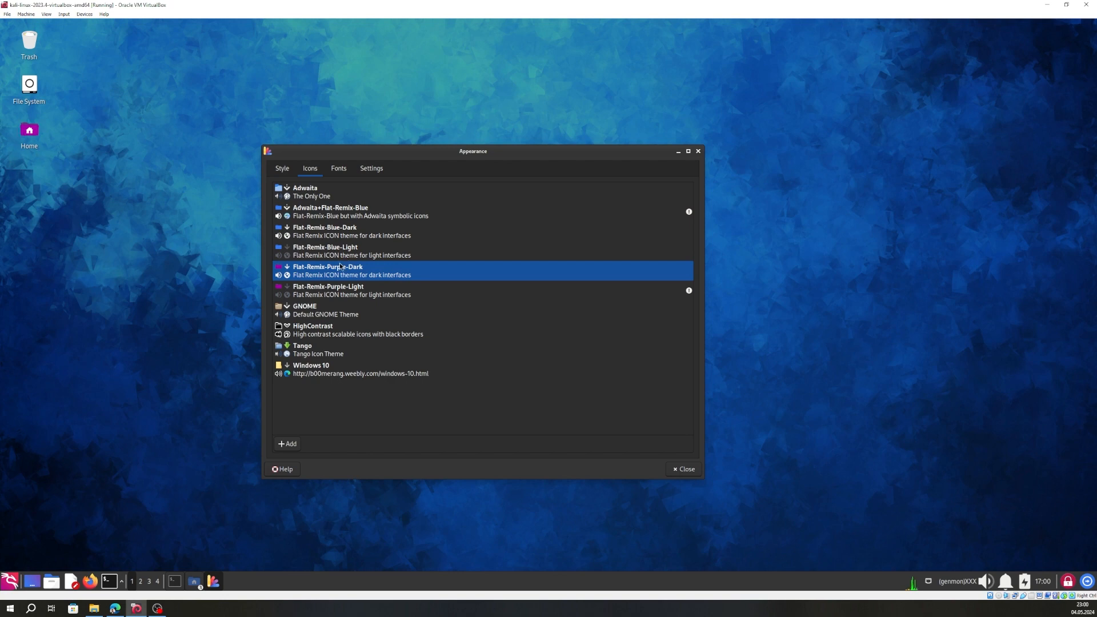
left_click(324, 250)
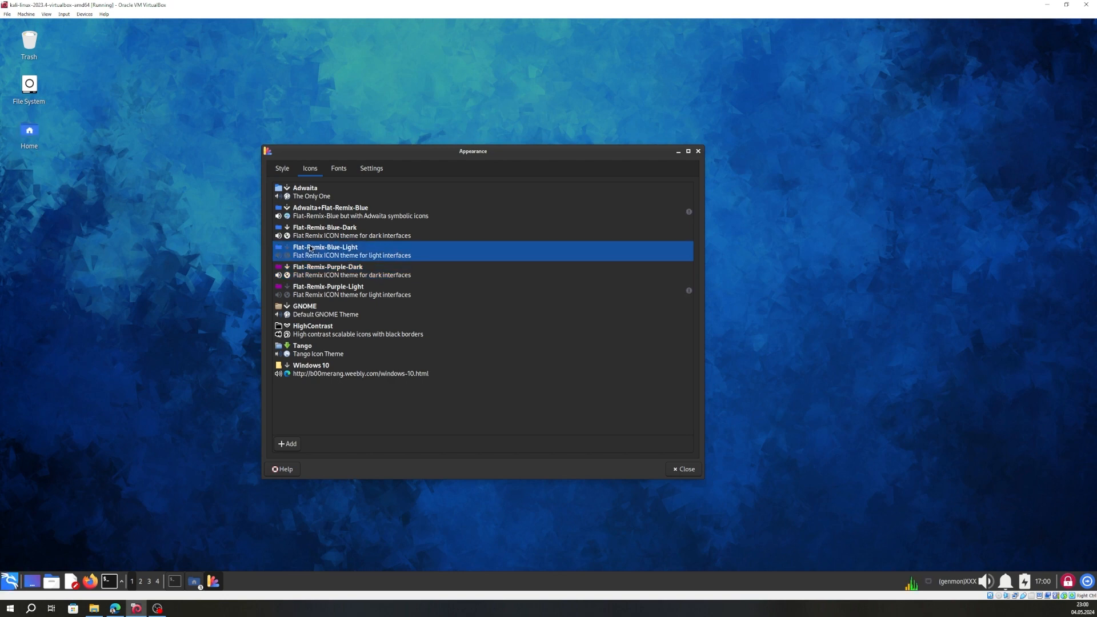
mouse_move(315, 230)
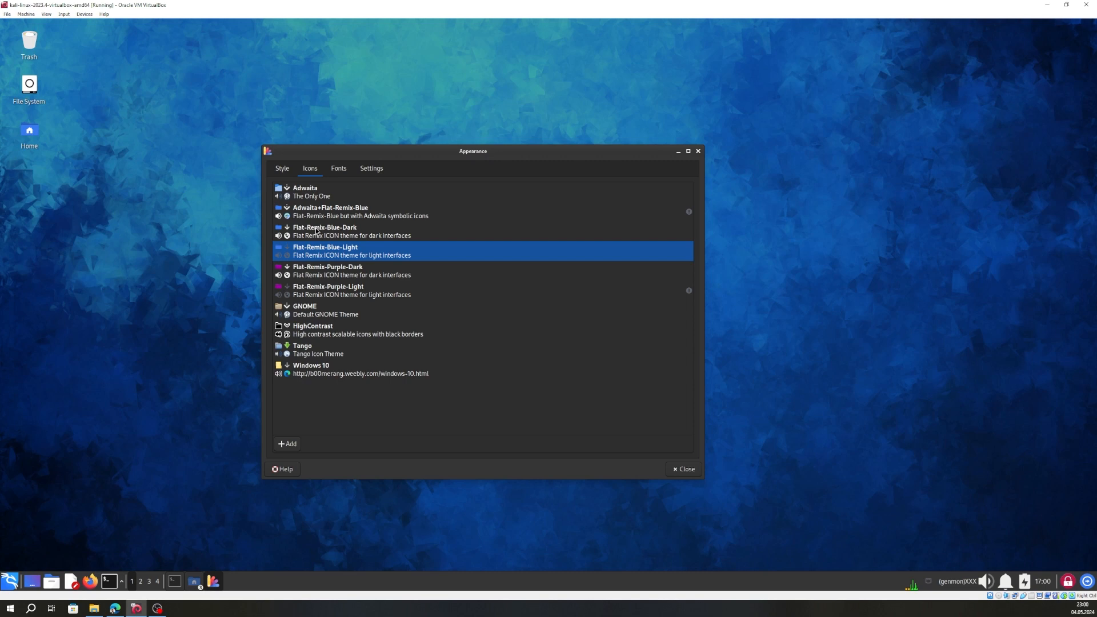
left_click(361, 212)
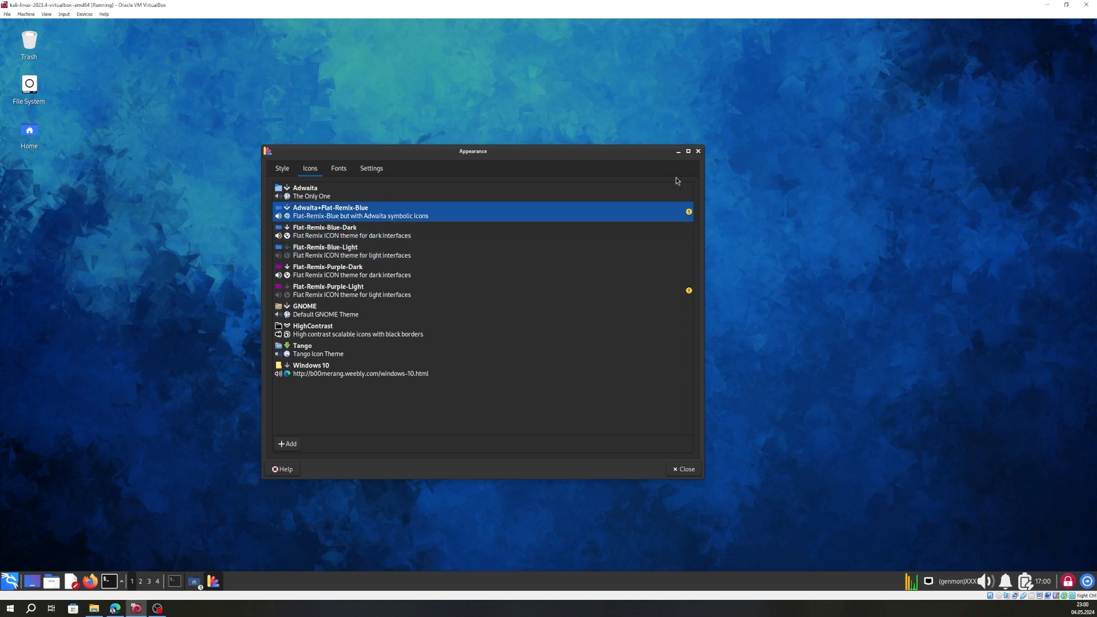
mouse_move(442, 390)
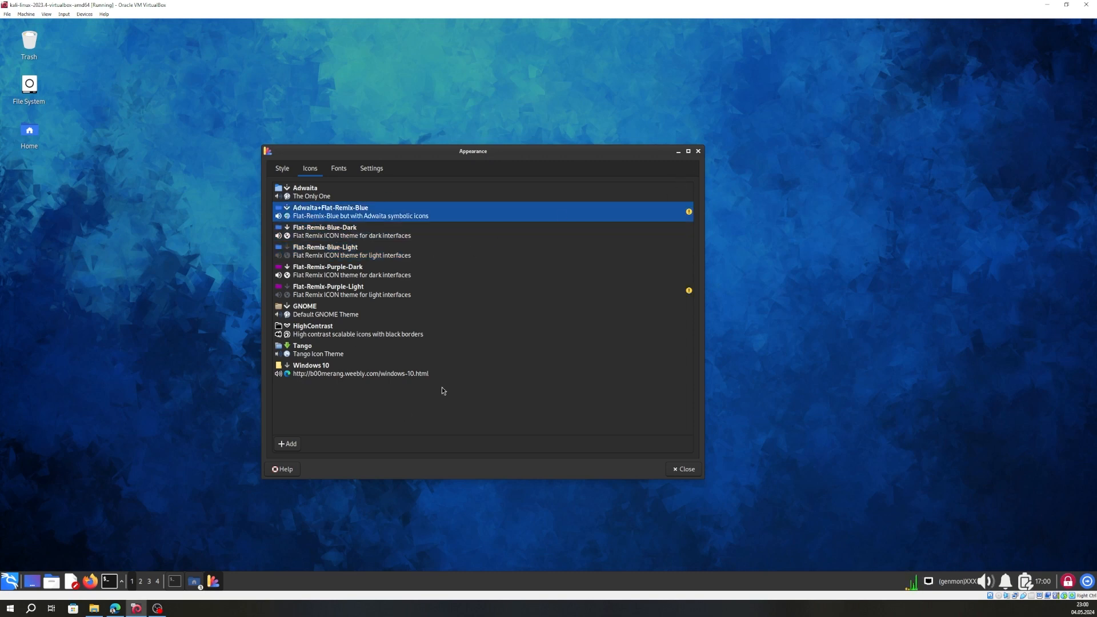
mouse_move(337, 177)
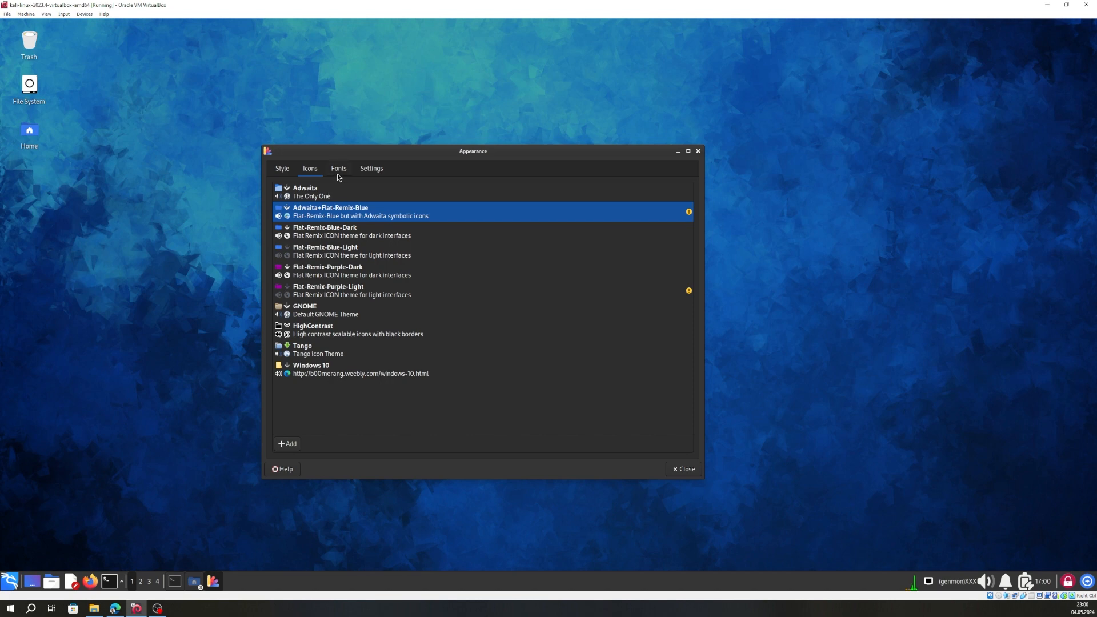
left_click(338, 167)
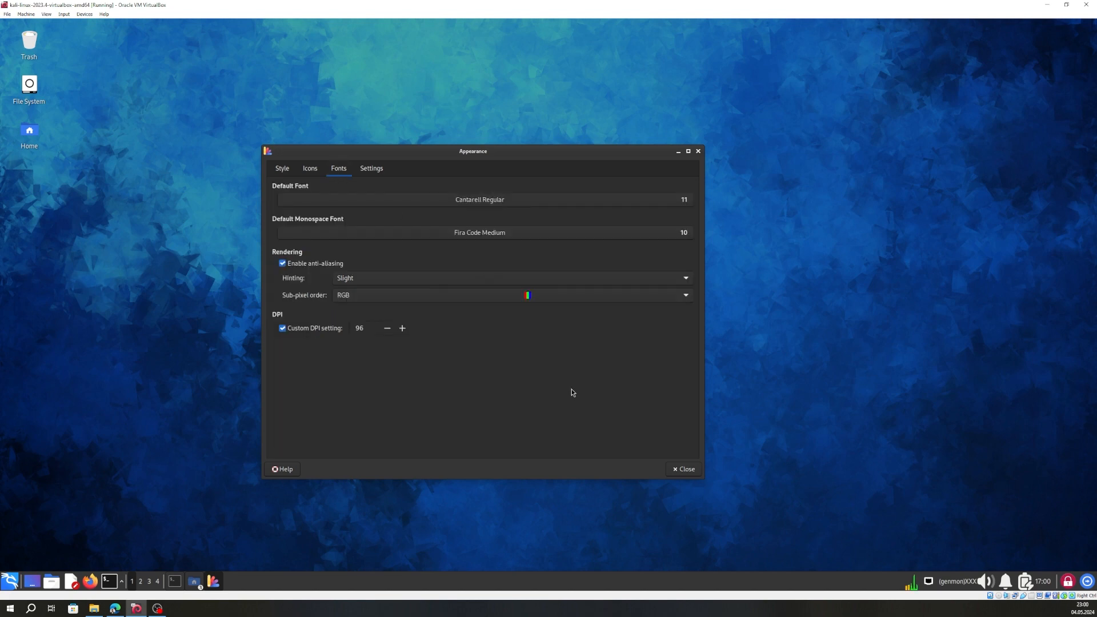
mouse_move(521, 246)
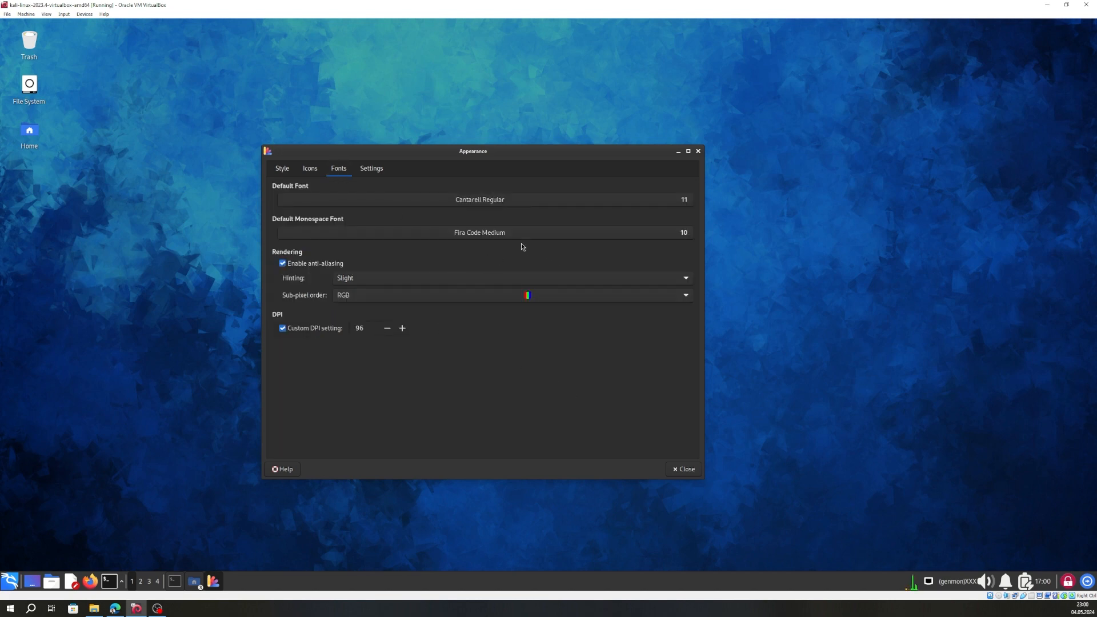
mouse_move(616, 201)
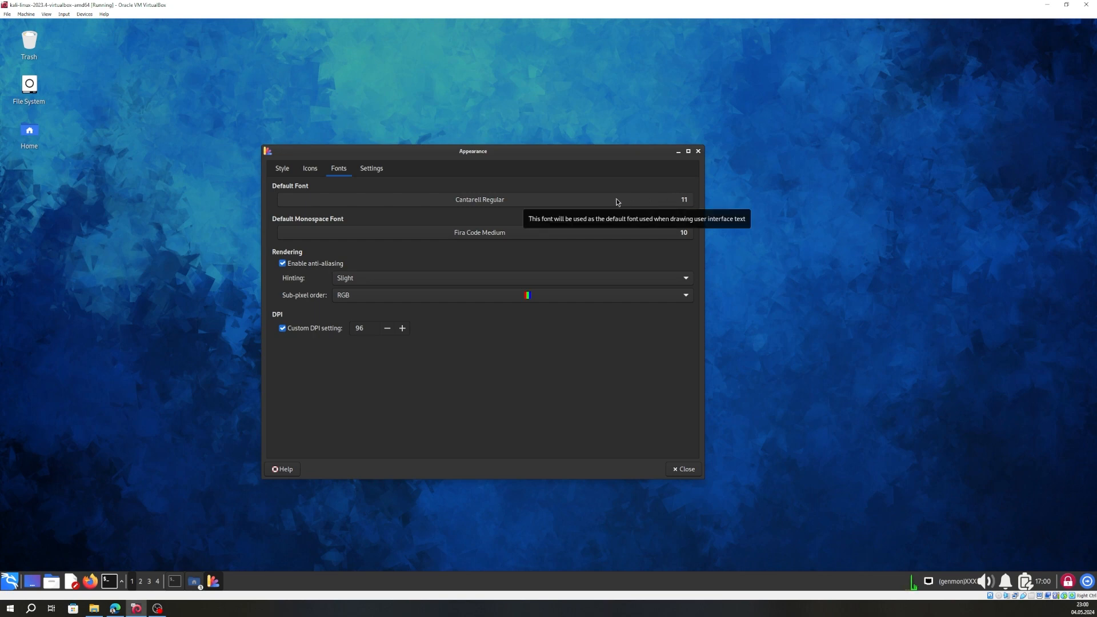
left_click(479, 199)
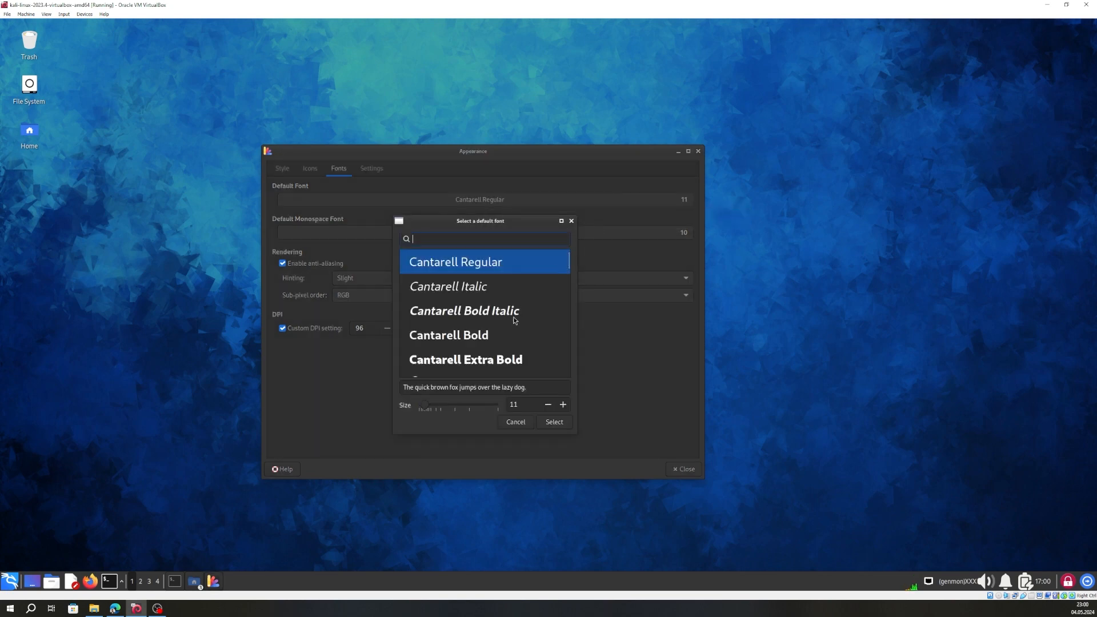
scroll("down", 3)
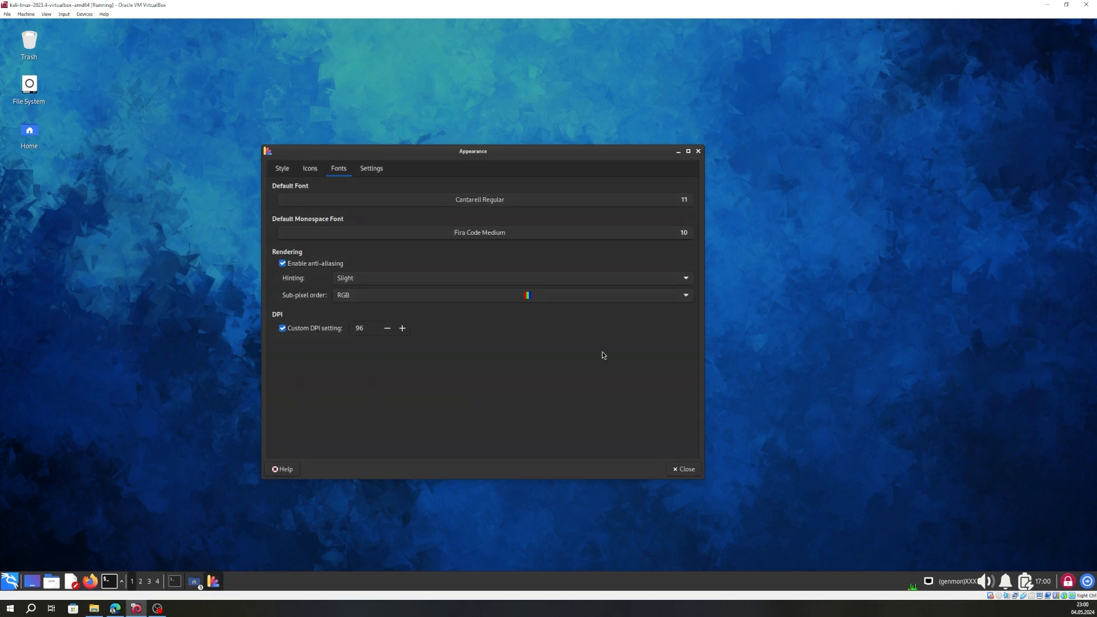
mouse_move(305, 289)
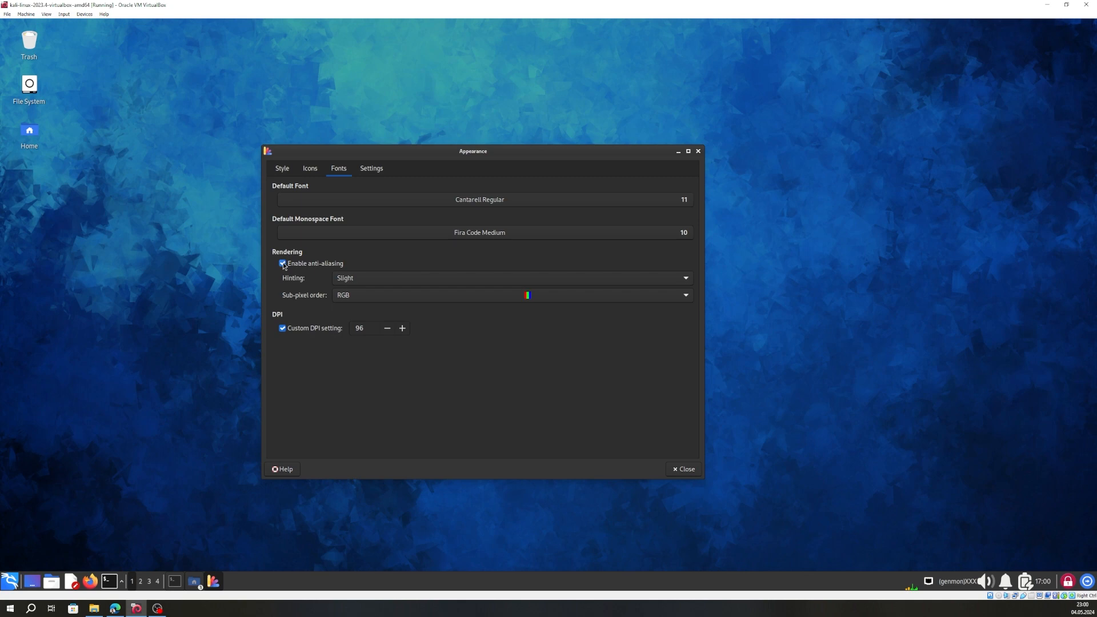
mouse_move(283, 262)
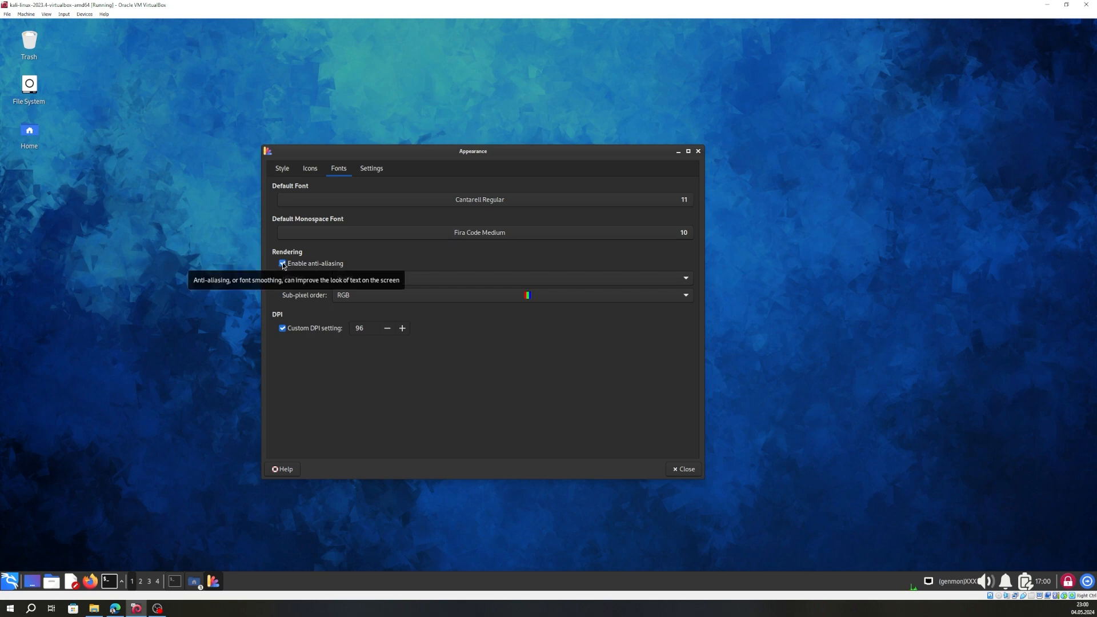
left_click(282, 263)
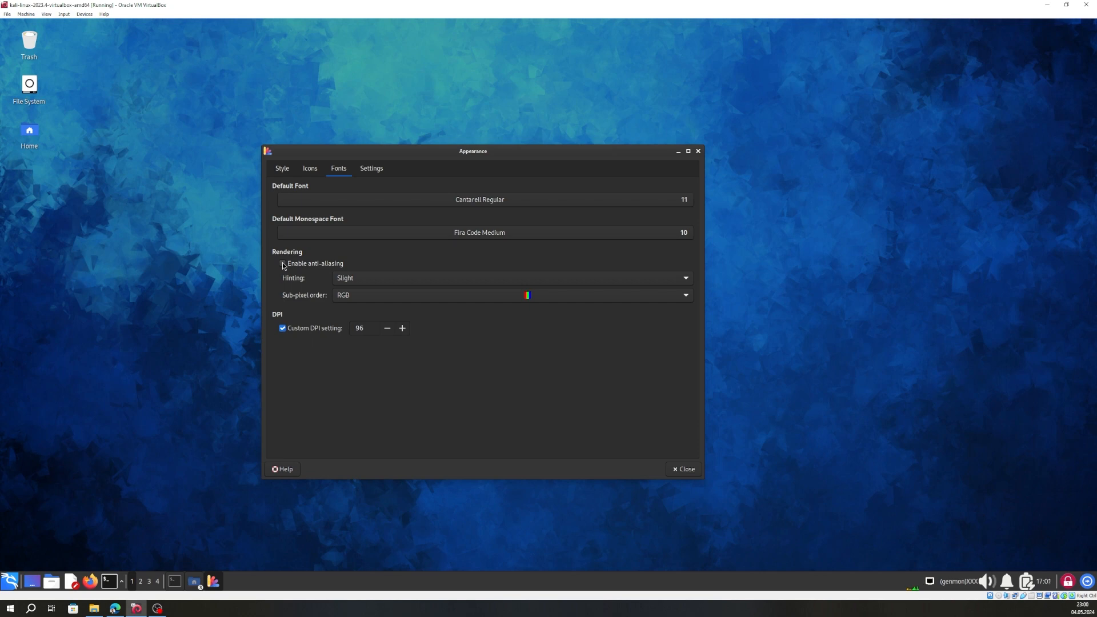
left_click(282, 262)
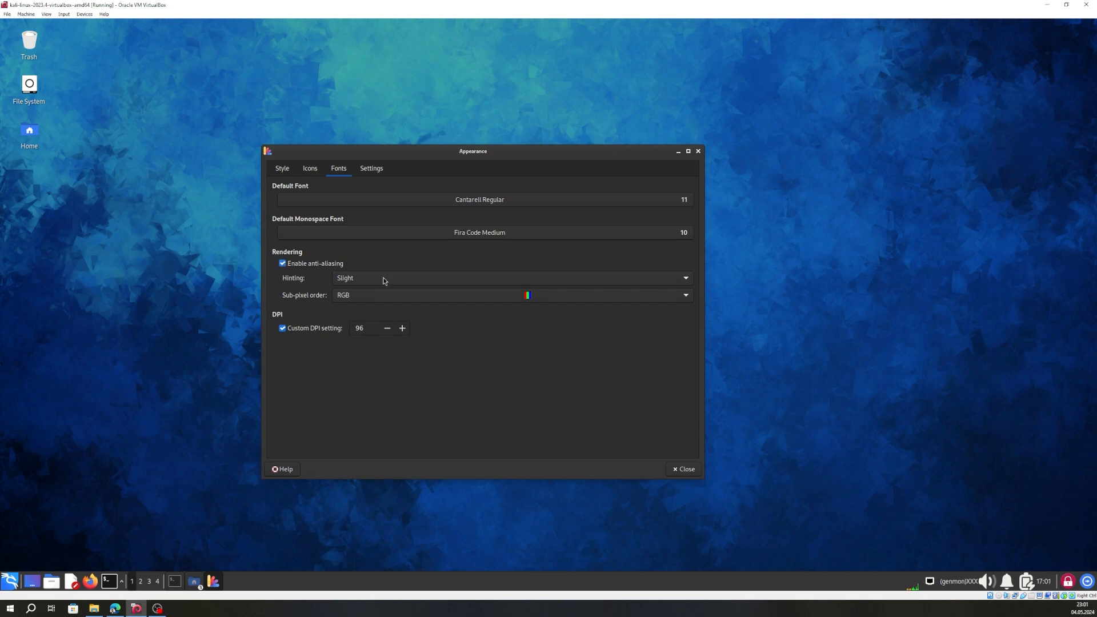
left_click(510, 277)
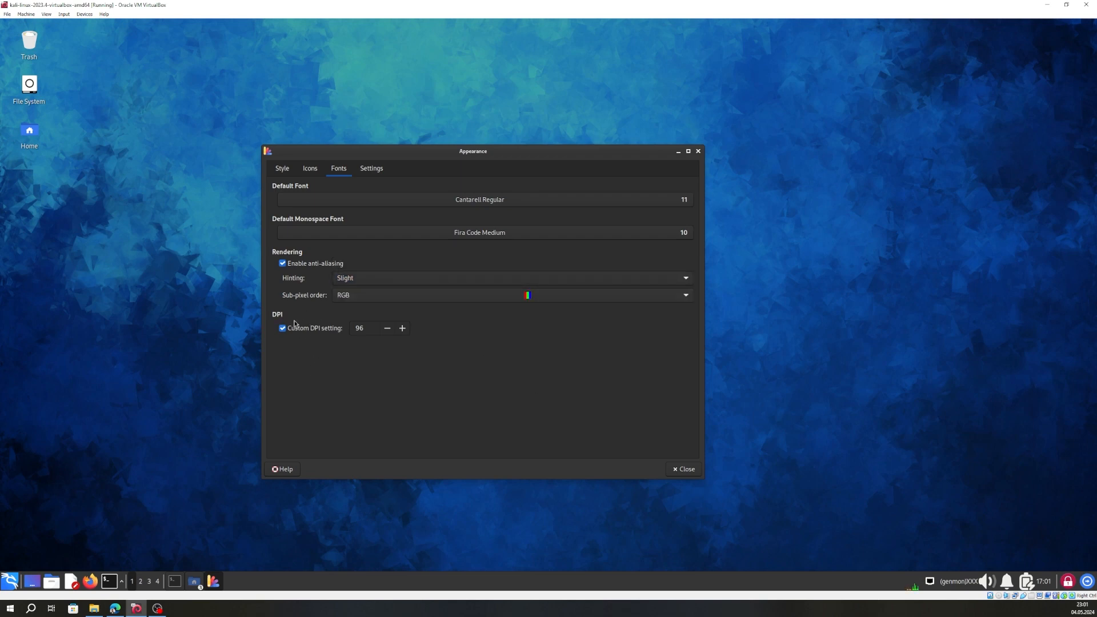
mouse_move(333, 320)
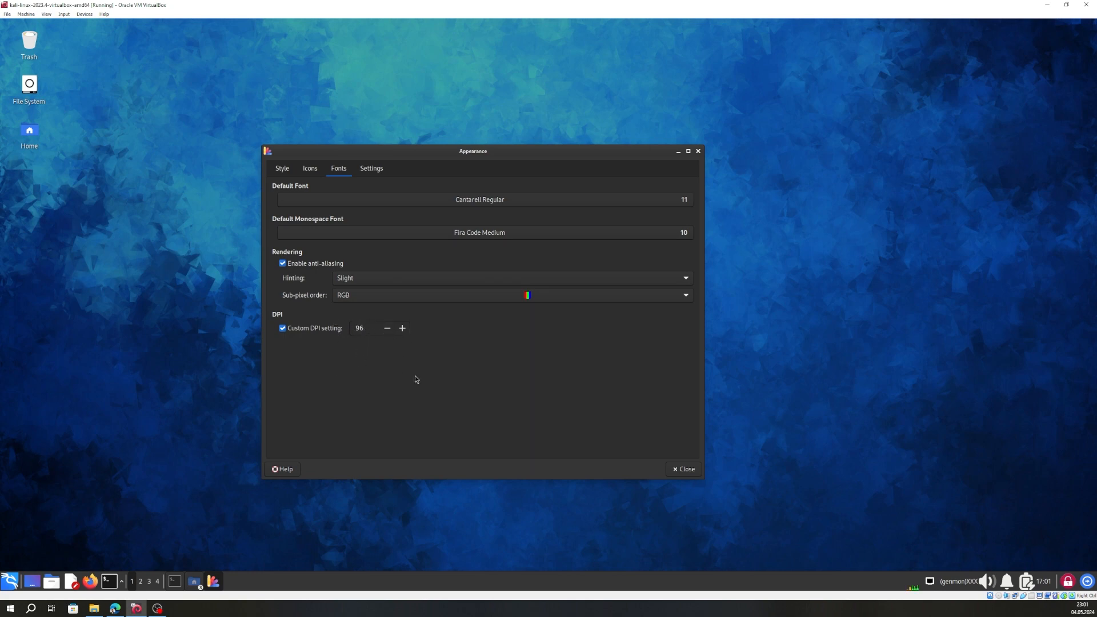
mouse_move(348, 369)
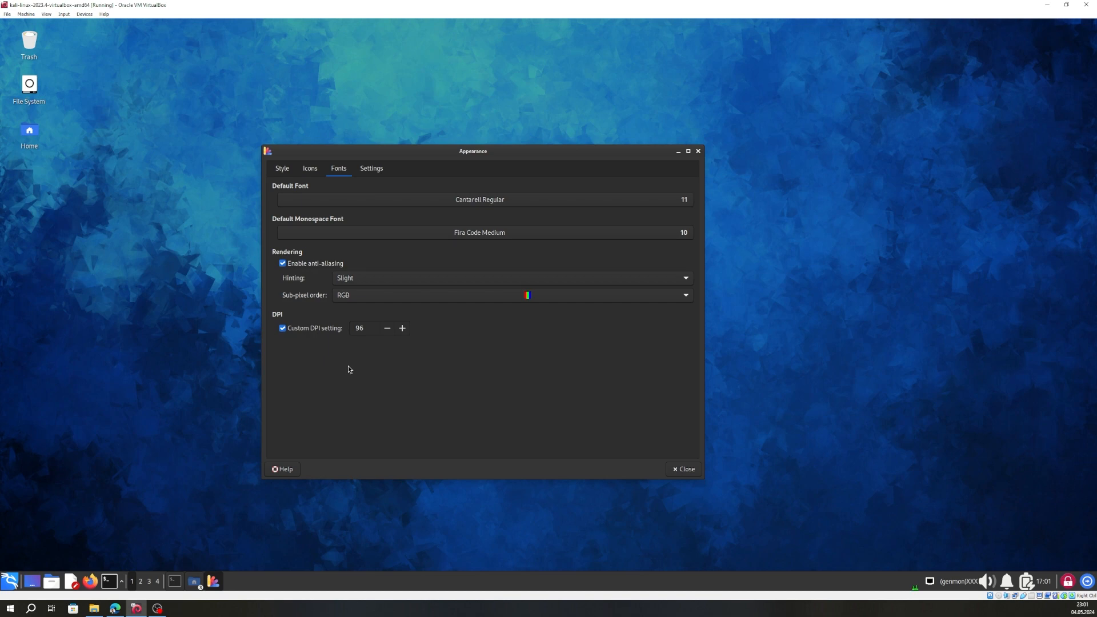
mouse_move(432, 368)
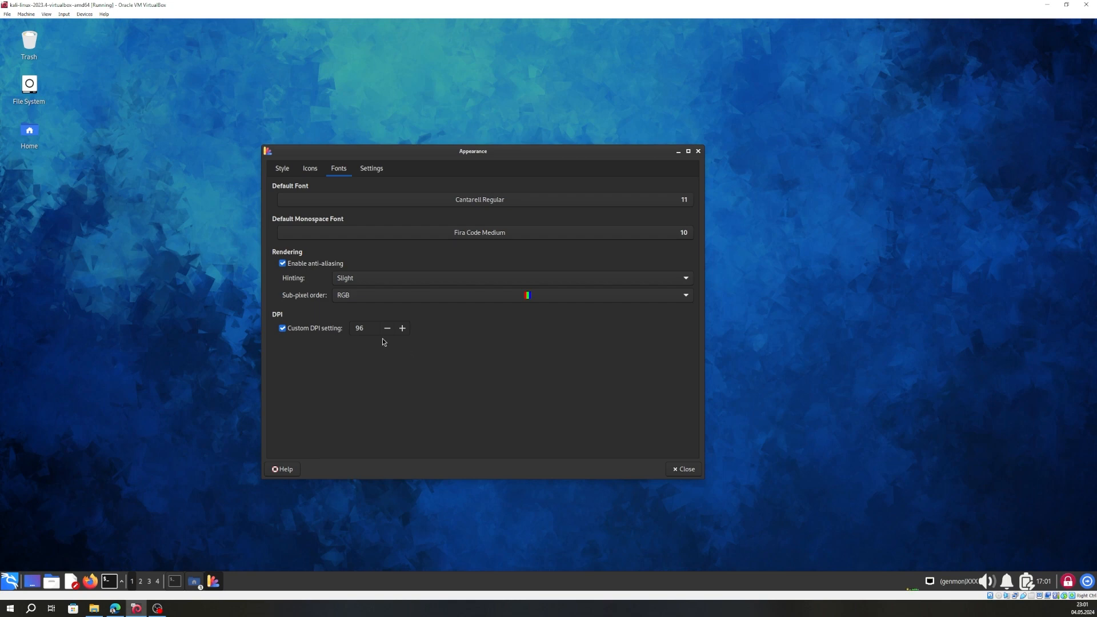
mouse_move(423, 370)
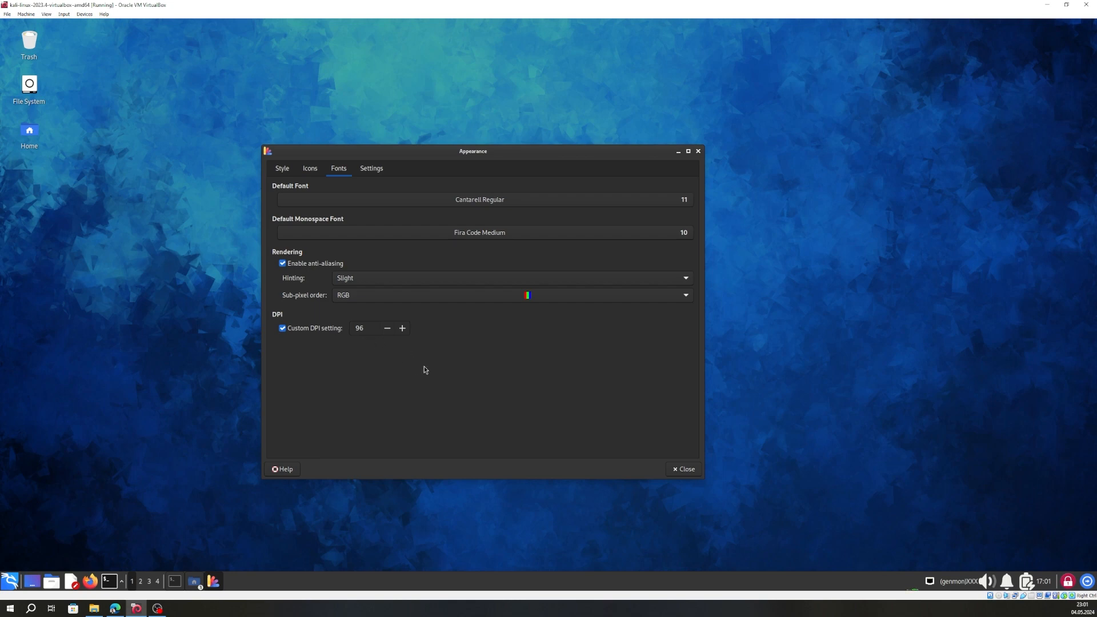
mouse_move(421, 373)
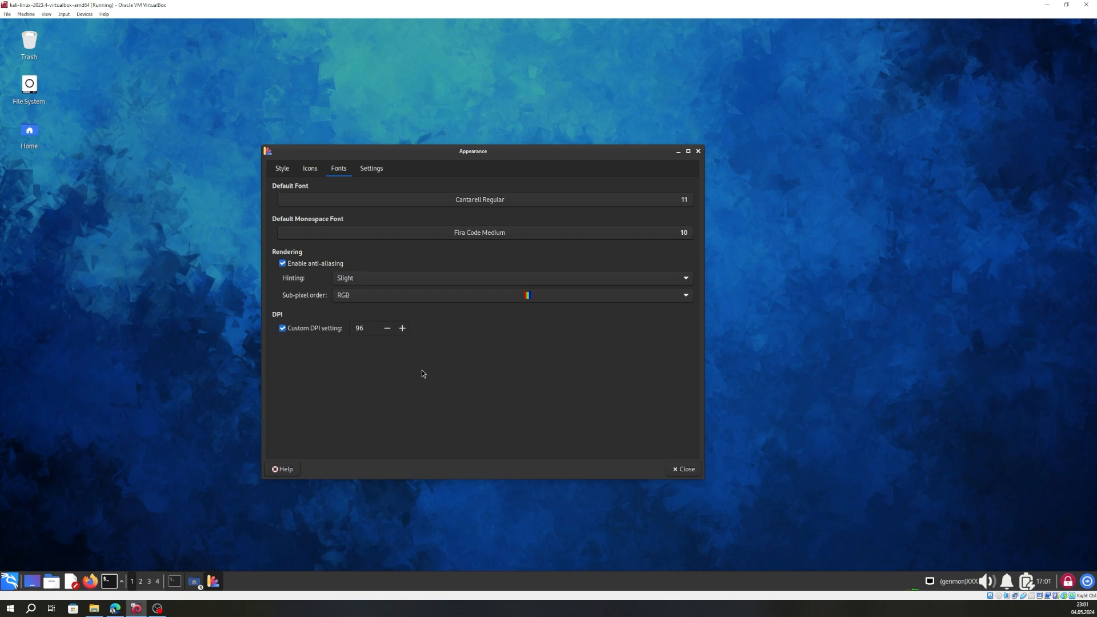
mouse_move(384, 174)
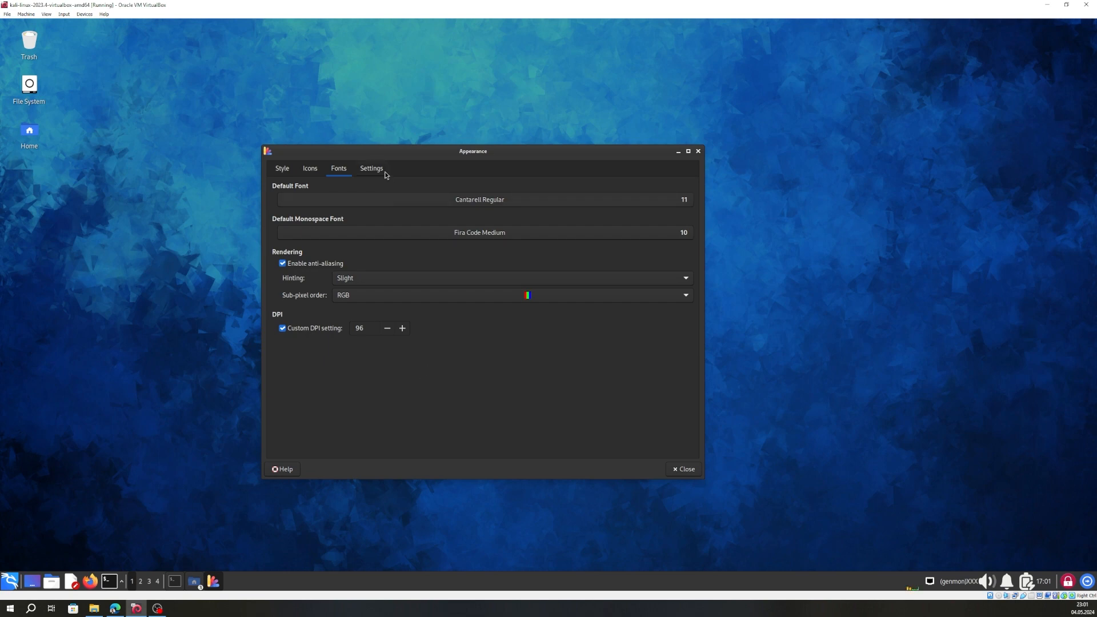
Show the Settings tab with menu images, event sounds and window scaling options
left_click(372, 168)
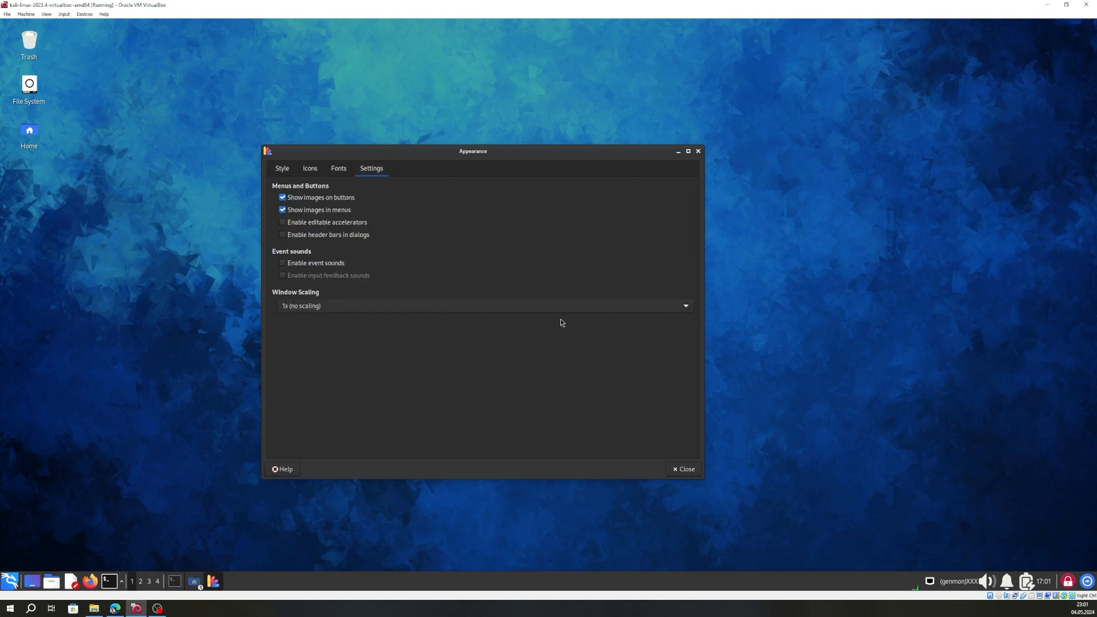
mouse_move(322, 201)
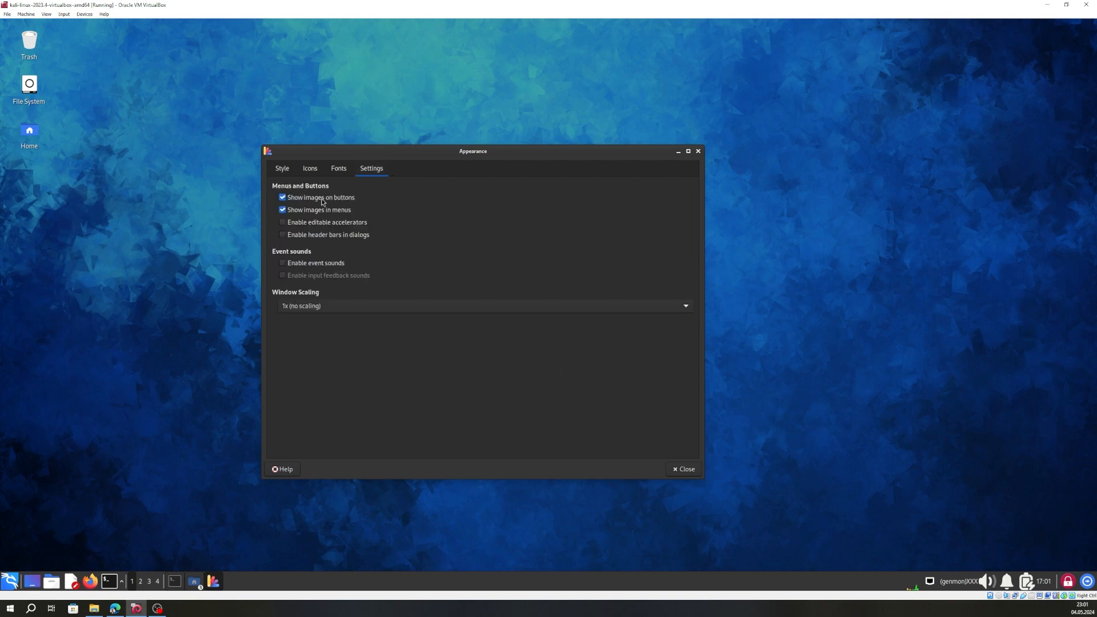
mouse_move(306, 193)
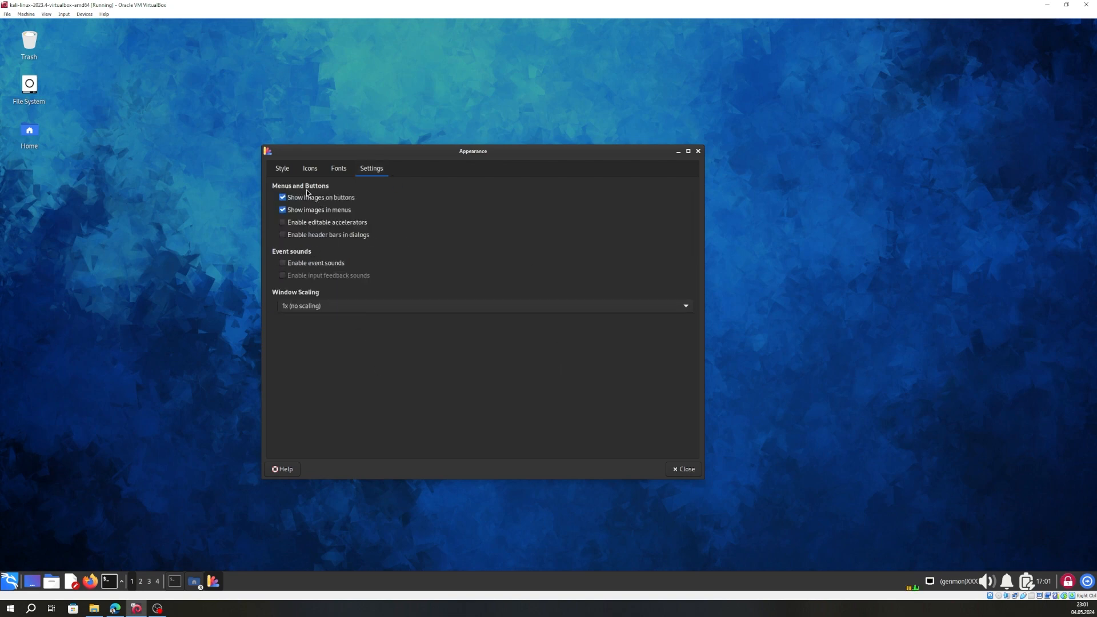
mouse_move(320, 197)
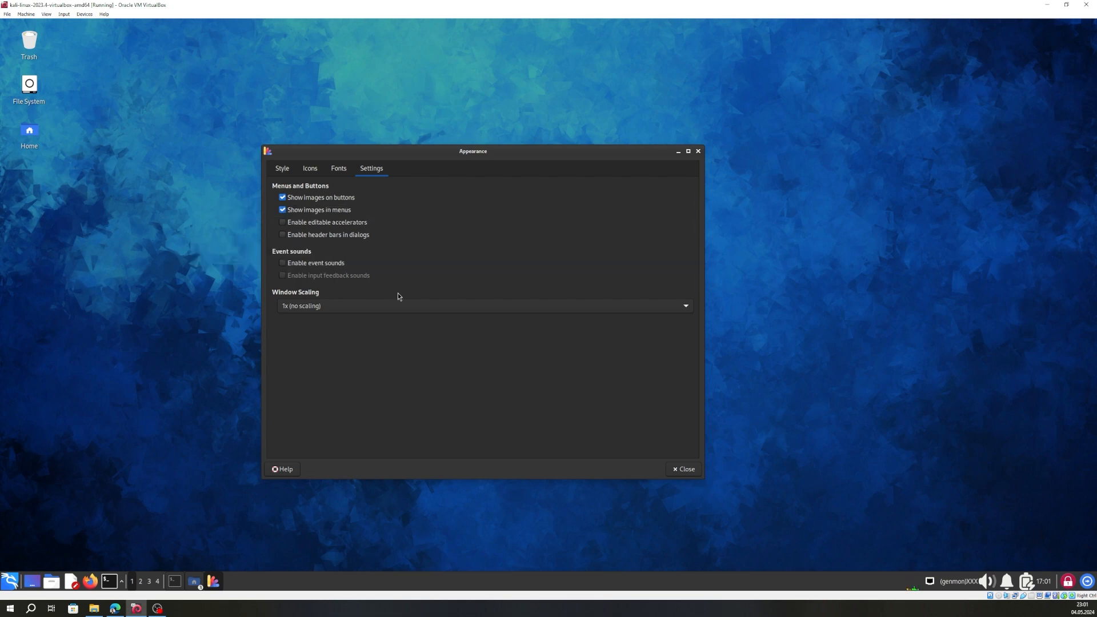
mouse_move(389, 267)
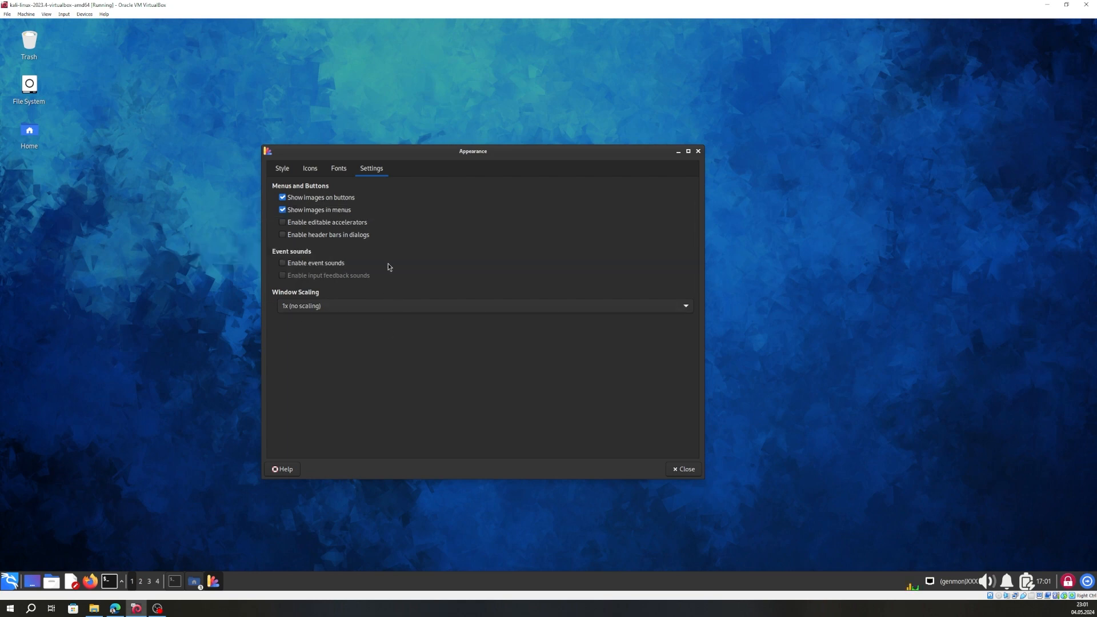
mouse_move(287, 255)
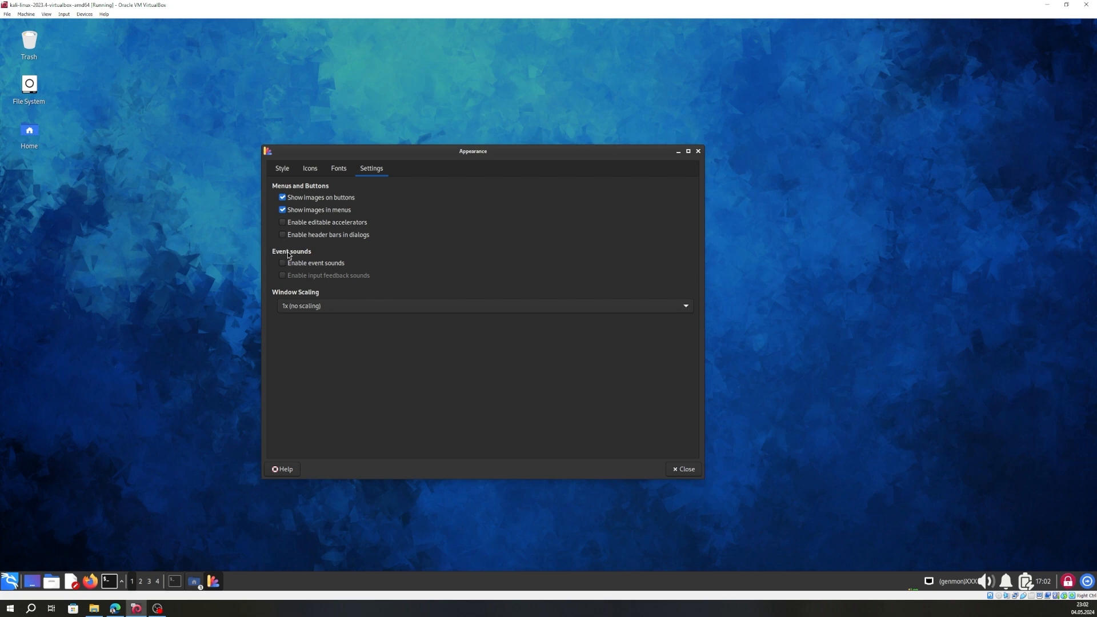
mouse_move(352, 262)
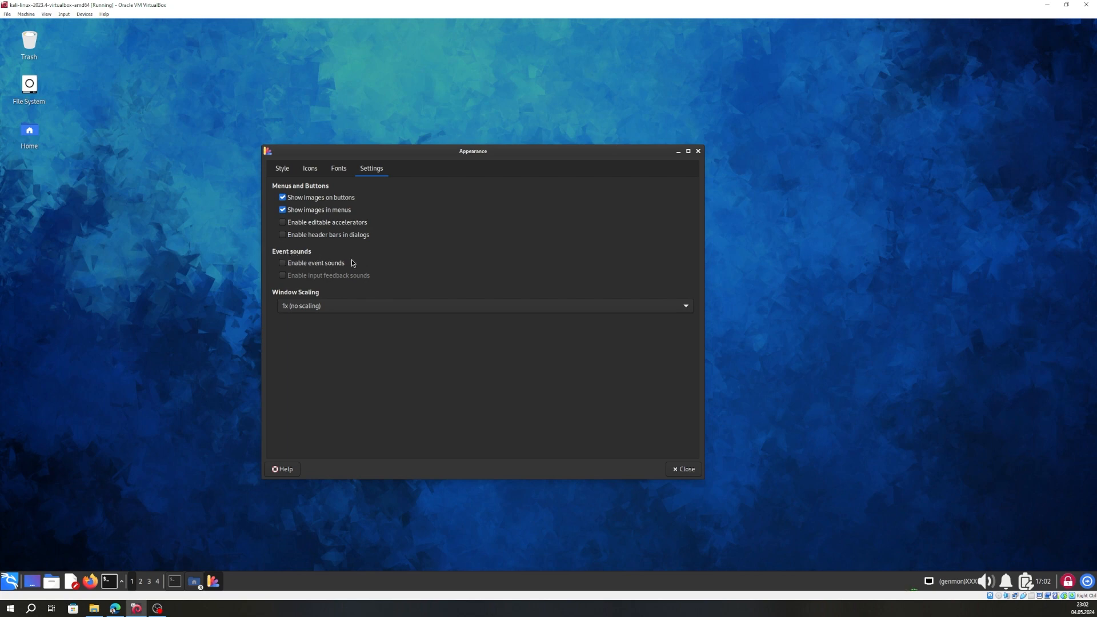
mouse_move(314, 262)
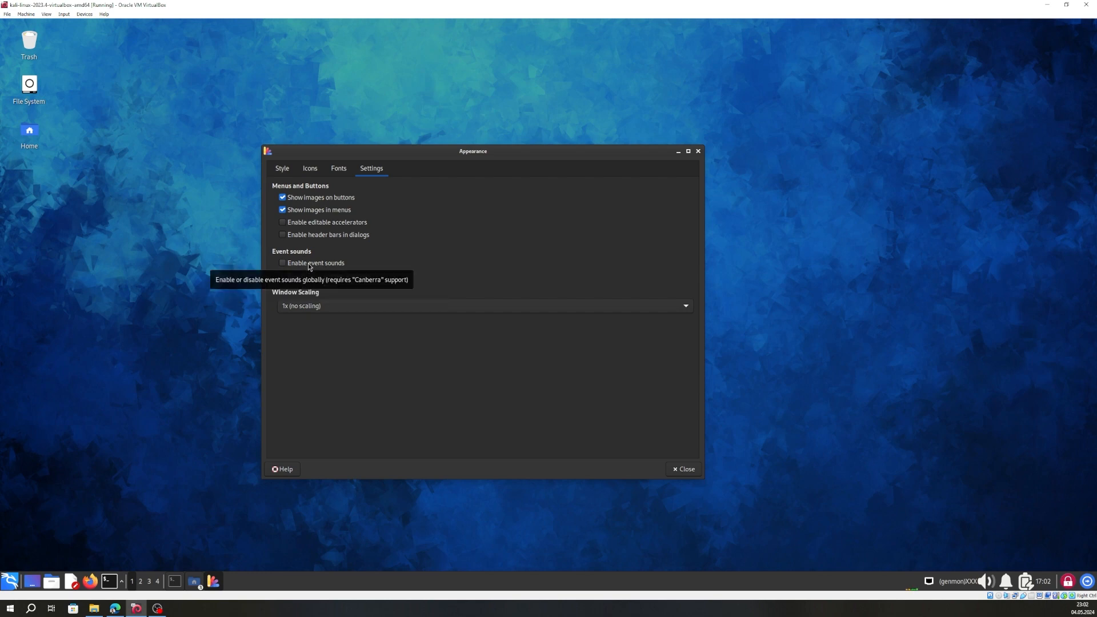
mouse_move(312, 267)
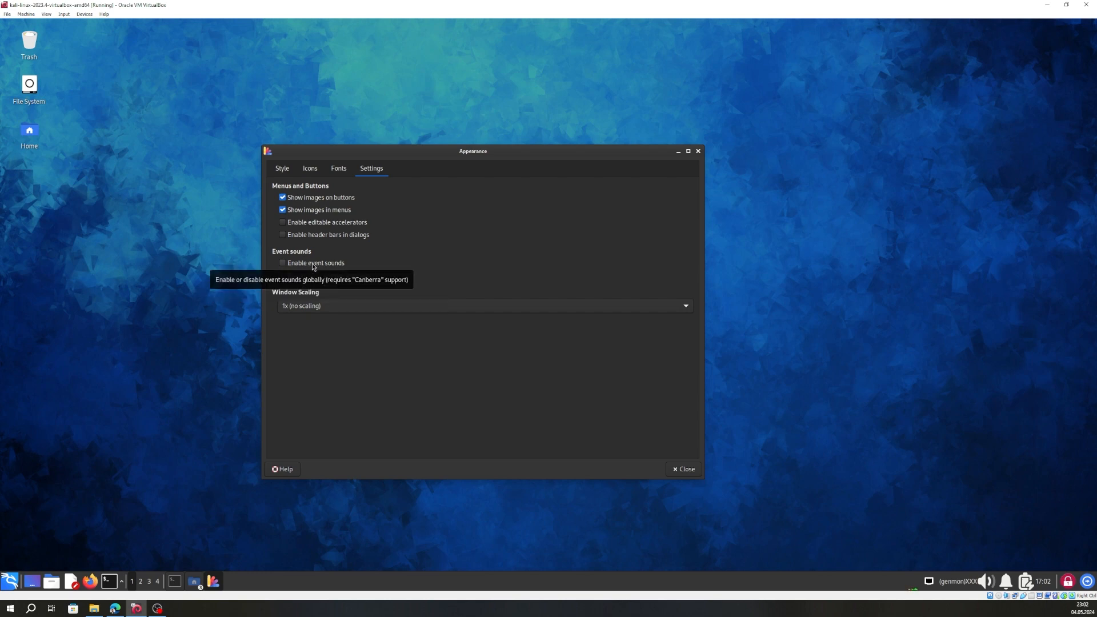
mouse_move(465, 305)
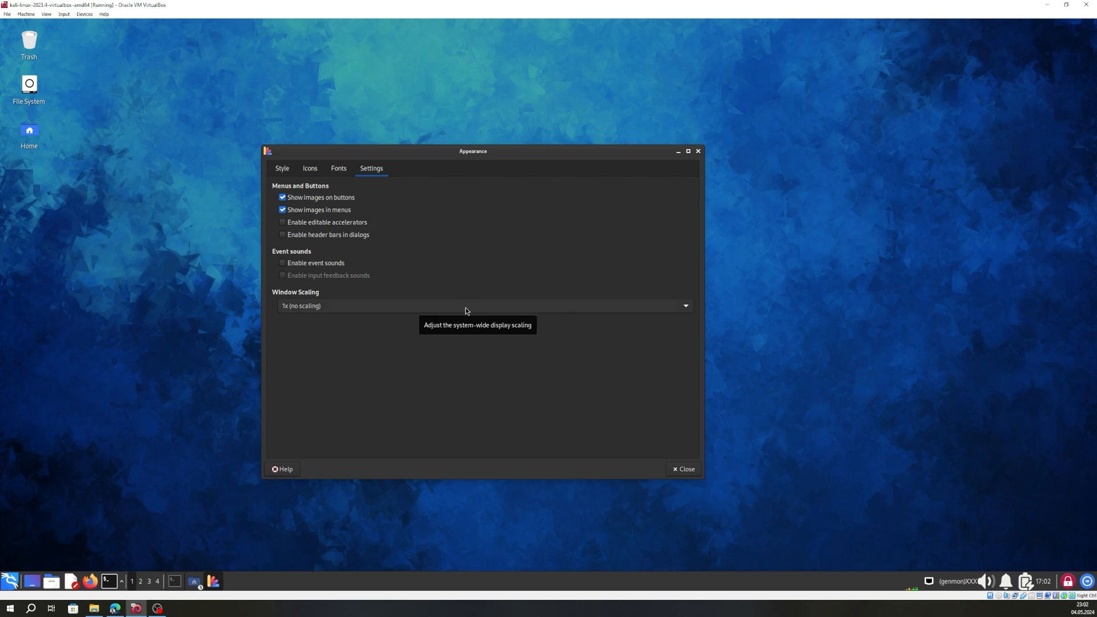
left_click(482, 306)
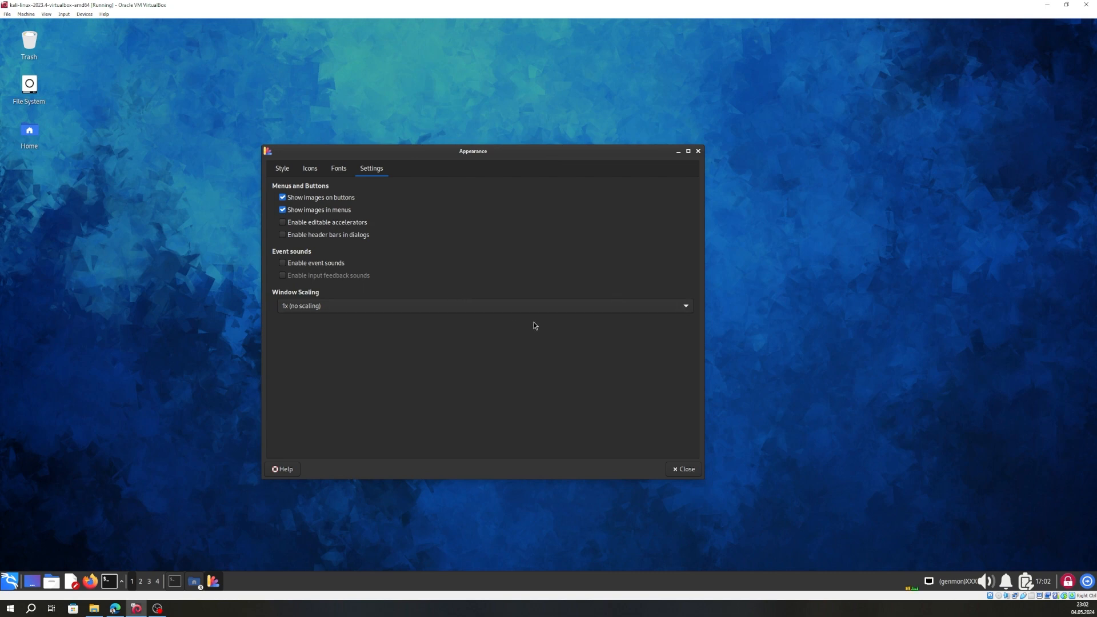
mouse_move(600, 418)
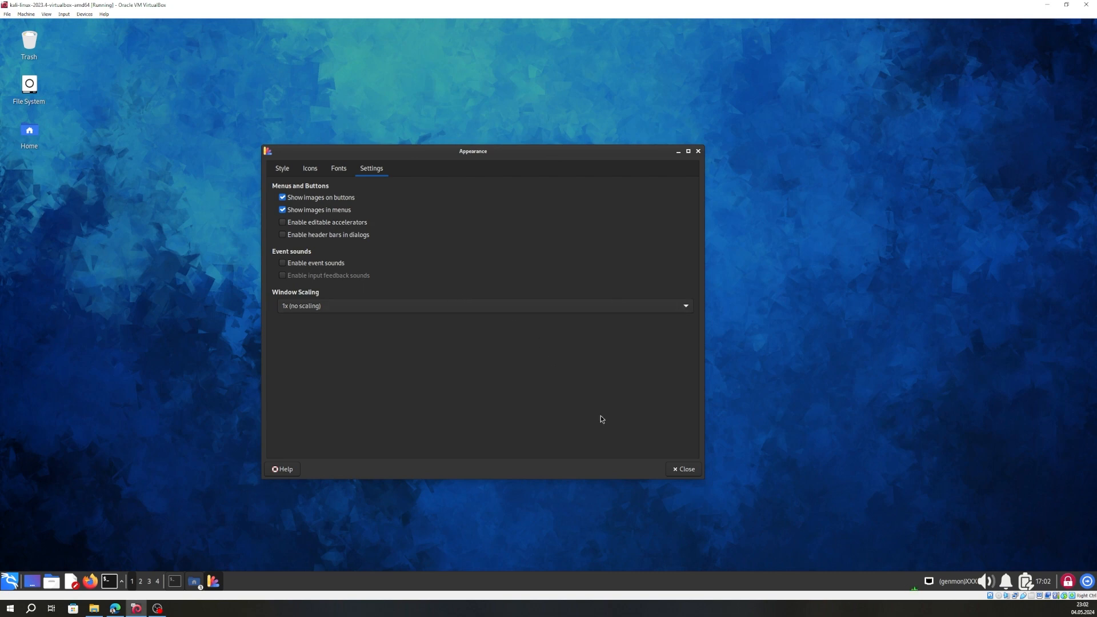
mouse_move(600, 415)
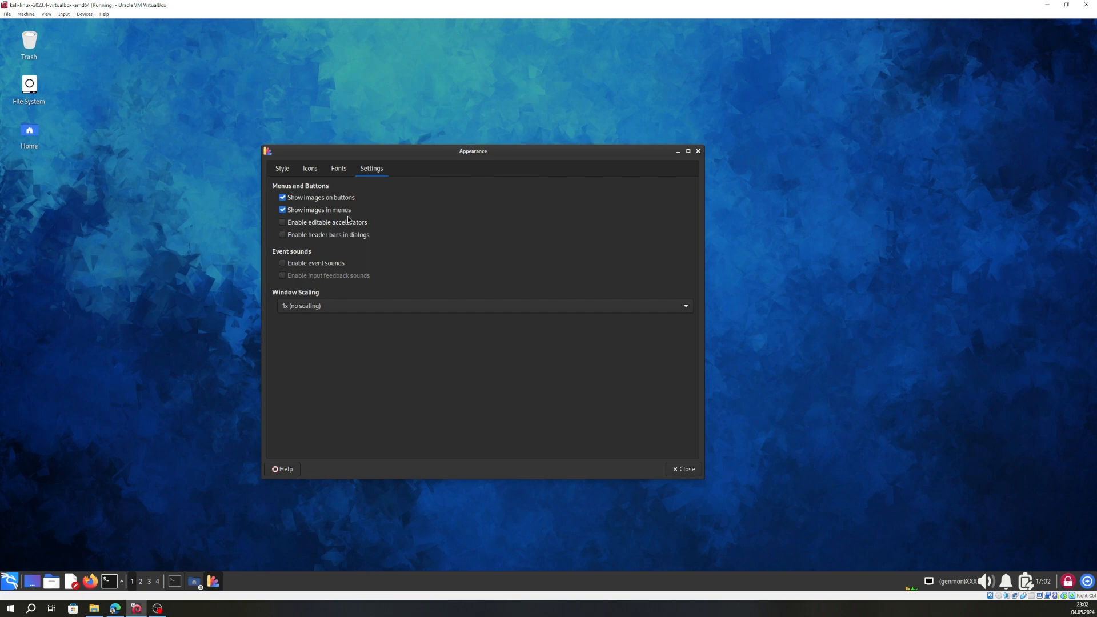
mouse_move(464, 243)
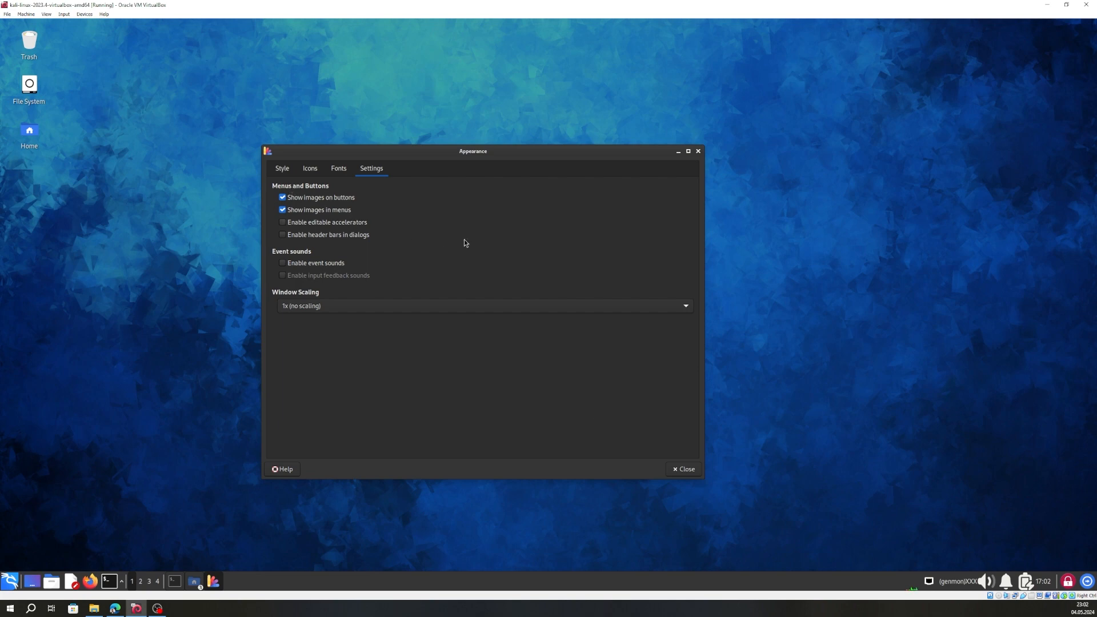